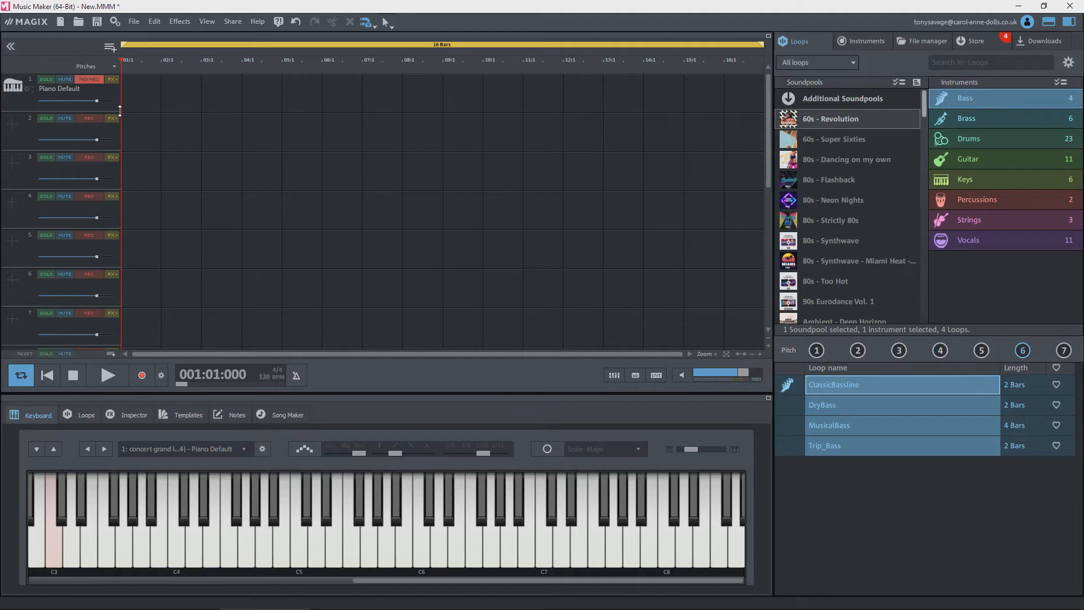
{"action": "mouse_move", "coordinate": [174, 106]}
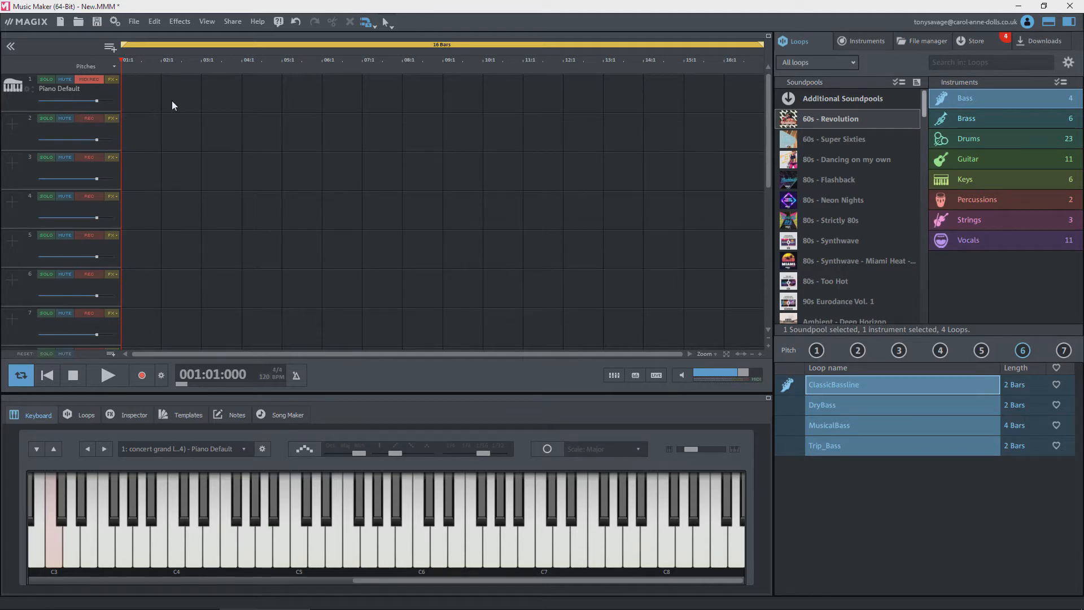
Step: Clear the Piano Default instrument from track 1 via Clean track
{"action": "right_click", "coordinate": [174, 106]}
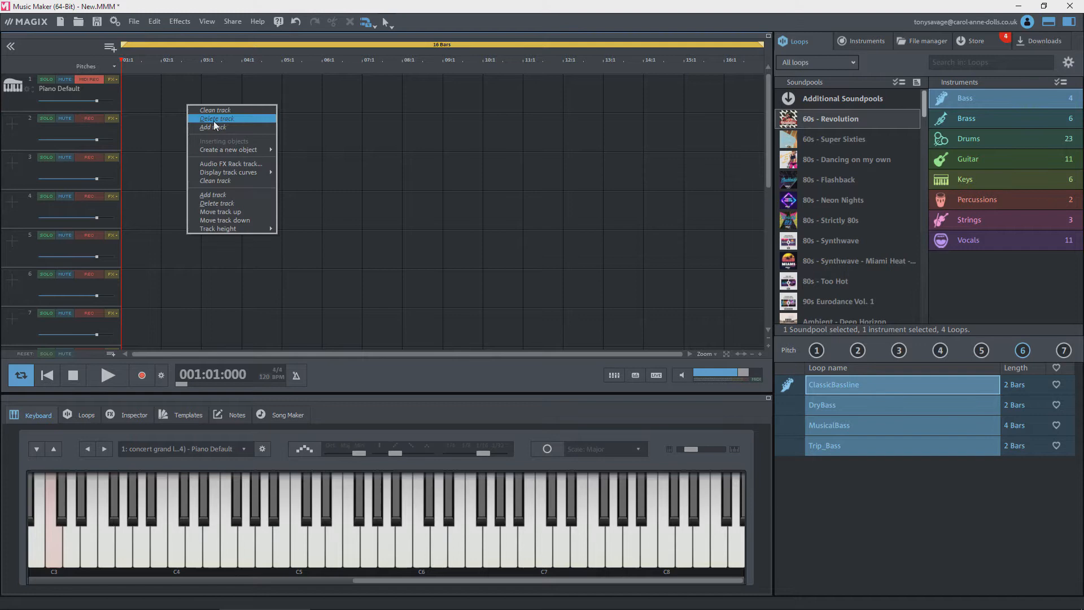
{"action": "left_click", "coordinate": [217, 119]}
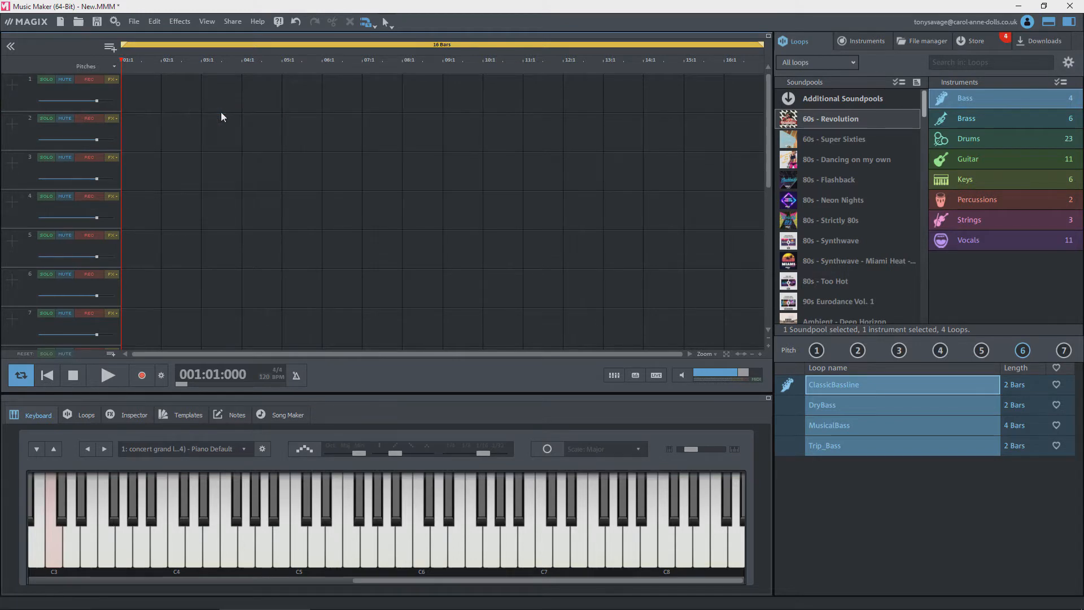
{"action": "mouse_move", "coordinate": [79, 295]}
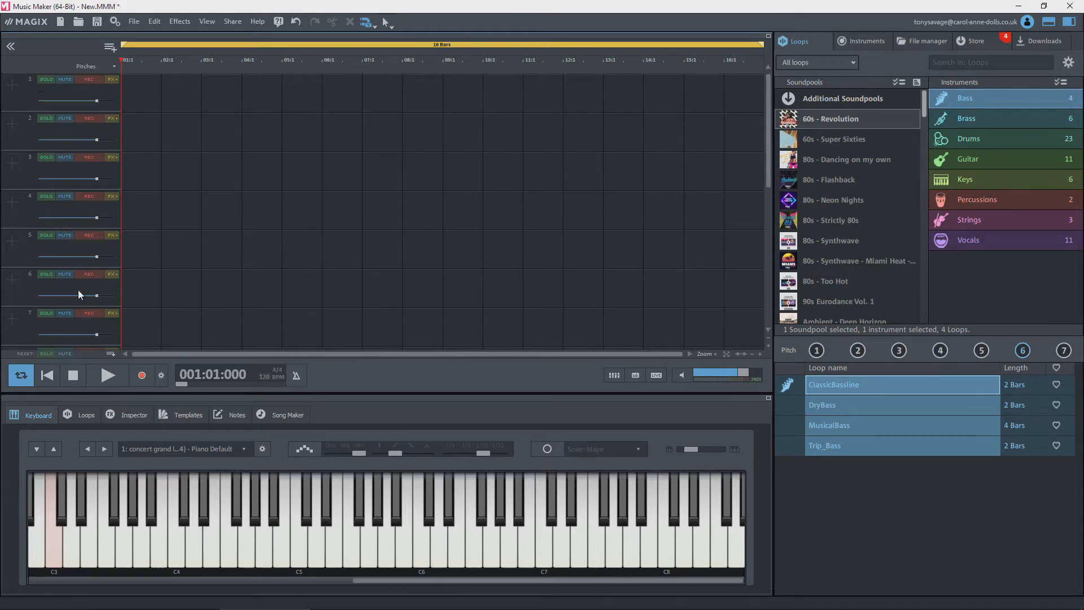
{"action": "mouse_move", "coordinate": [212, 113]}
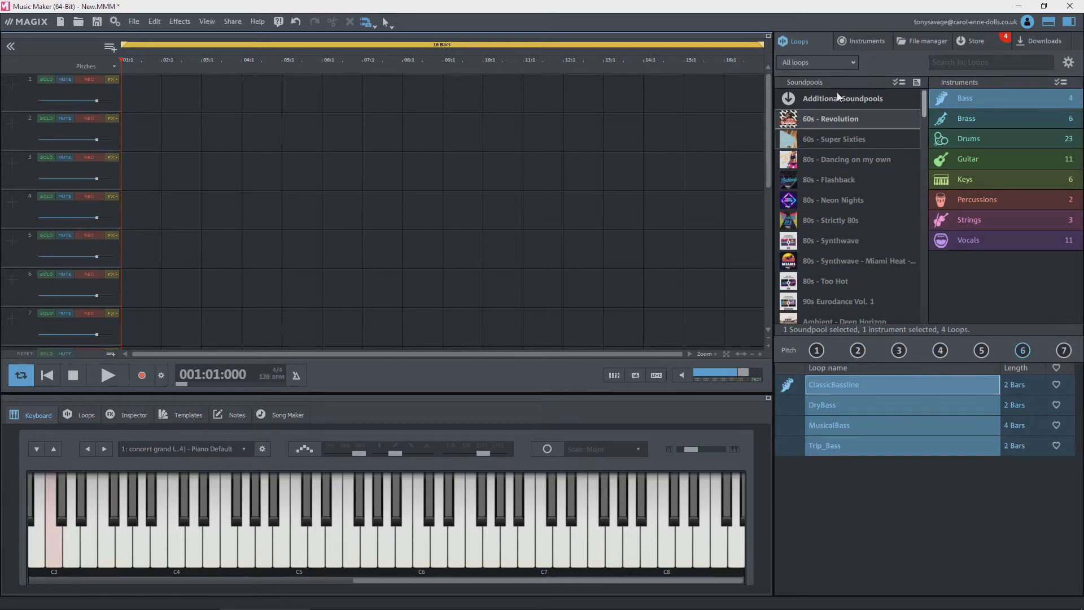
{"action": "mouse_move", "coordinate": [867, 41]}
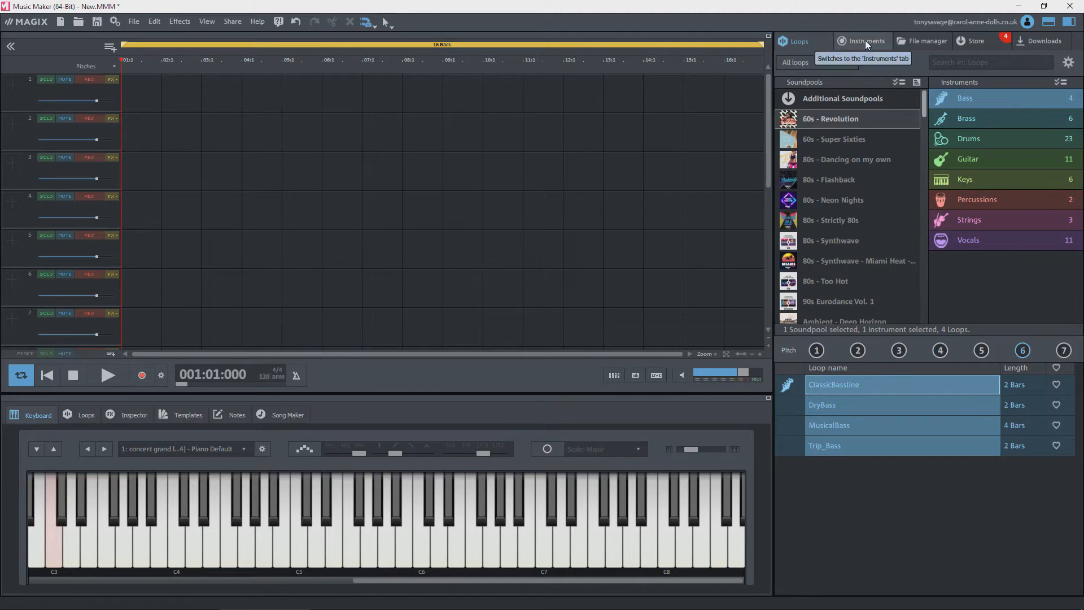
Step: Browse the Instruments library down to Orchestral Ensemble
{"action": "left_click", "coordinate": [866, 40]}
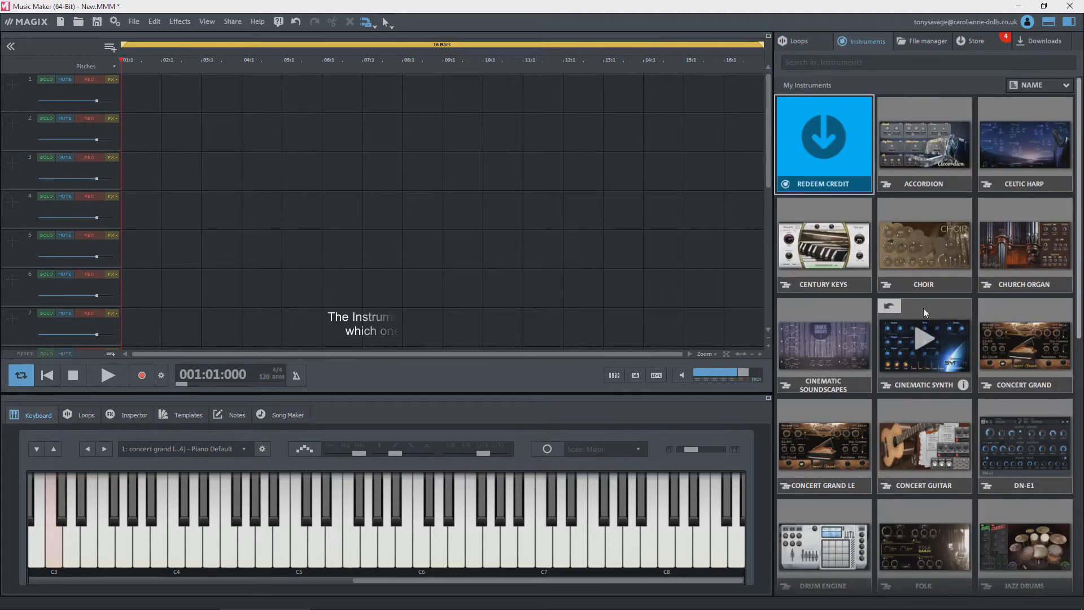
{"action": "scroll", "scroll_direction": "down", "scroll_amount": 3}
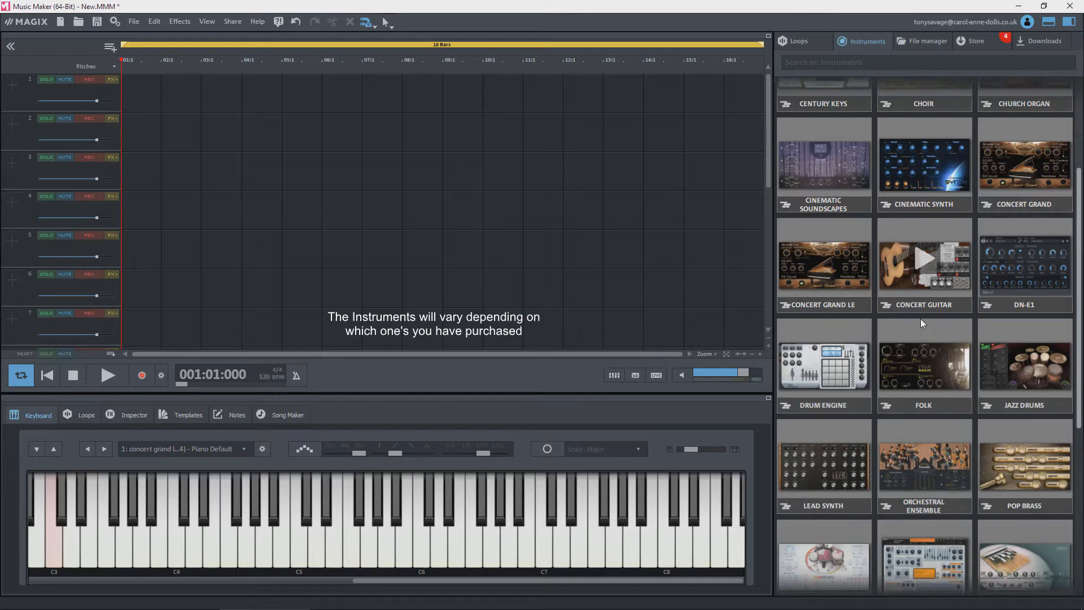
{"action": "scroll", "scroll_direction": "down", "scroll_amount": 3}
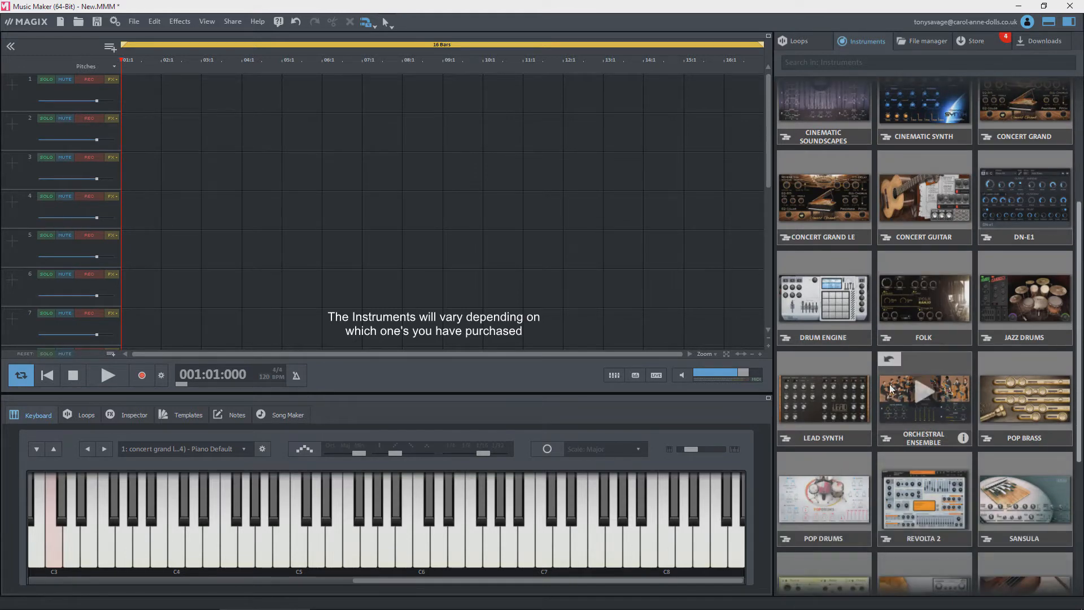
{"action": "mouse_move", "coordinate": [890, 361]}
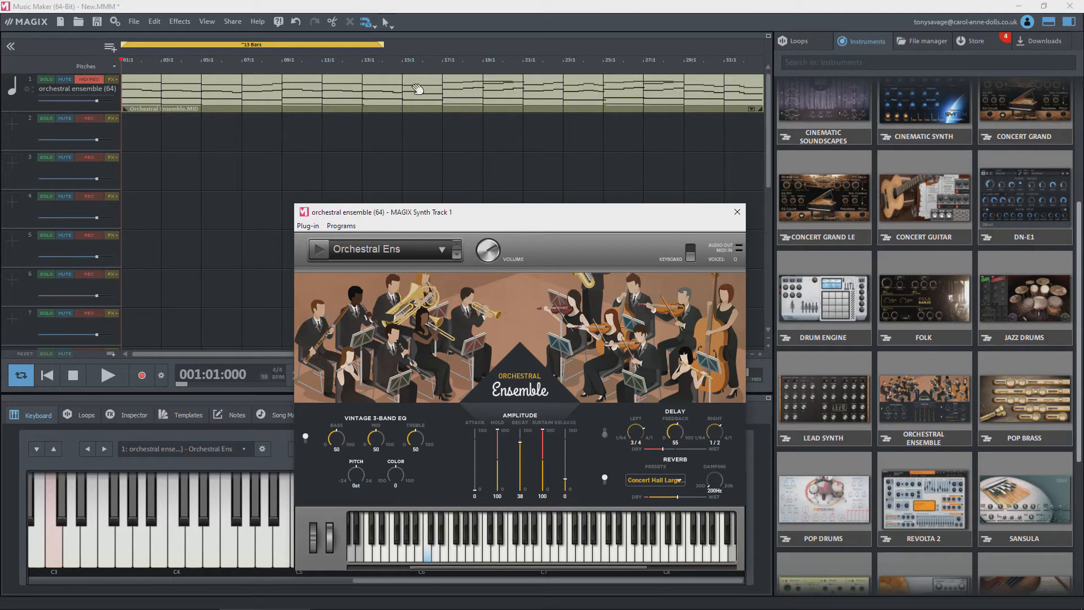
{"action": "mouse_move", "coordinate": [369, 104]}
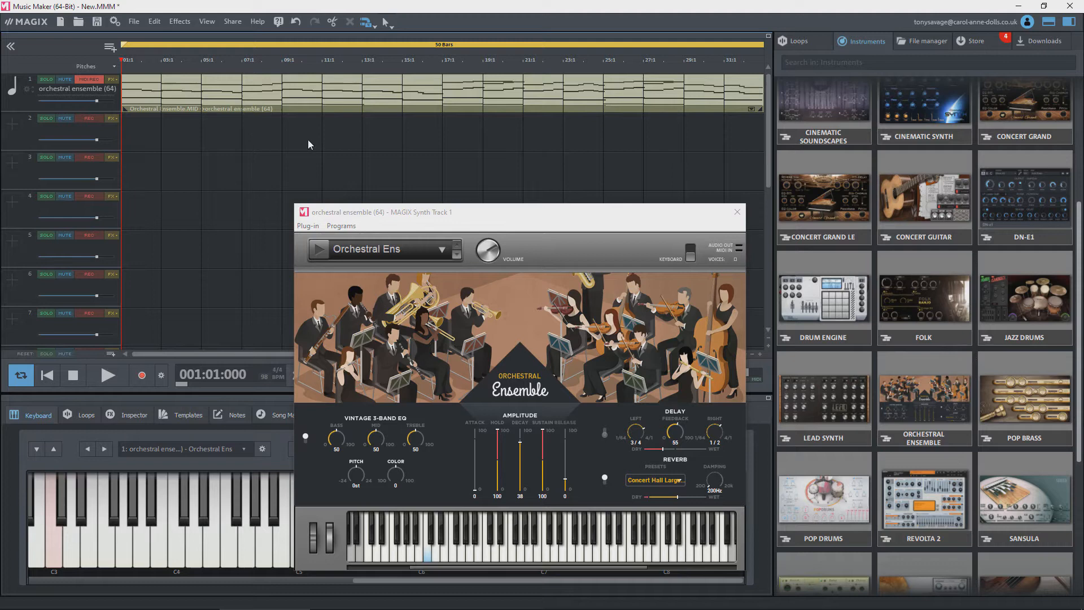
{"action": "mouse_move", "coordinate": [479, 348]}
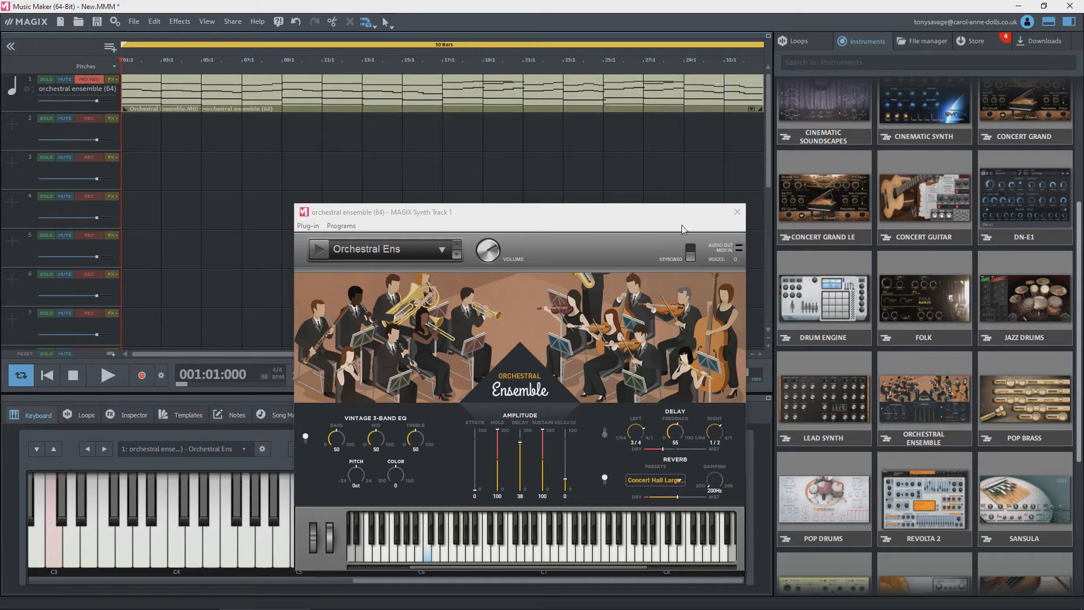
{"action": "mouse_move", "coordinate": [463, 475]}
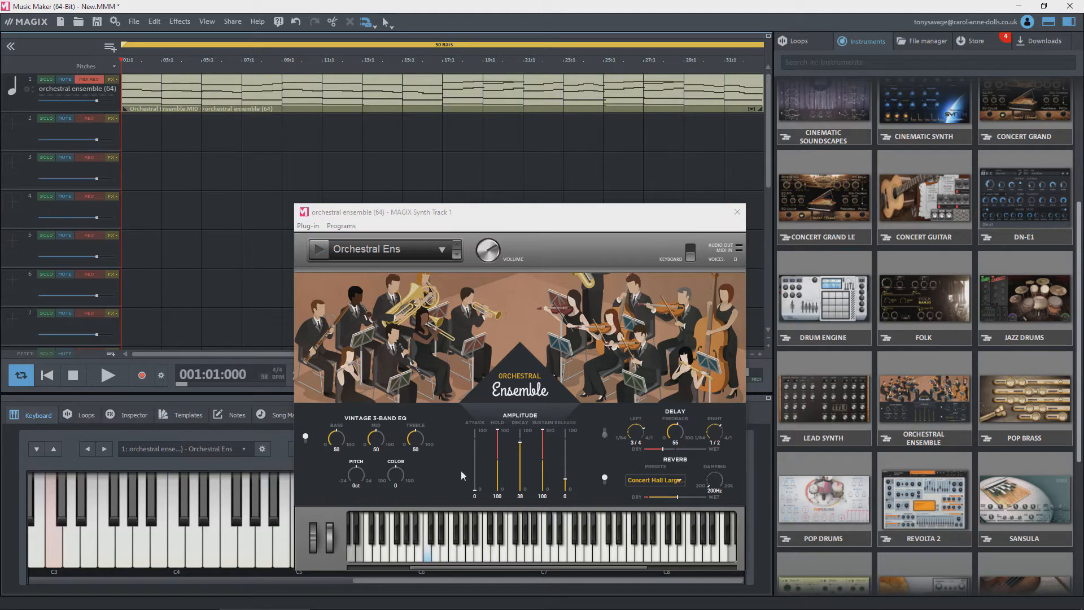
{"action": "mouse_move", "coordinate": [736, 212]}
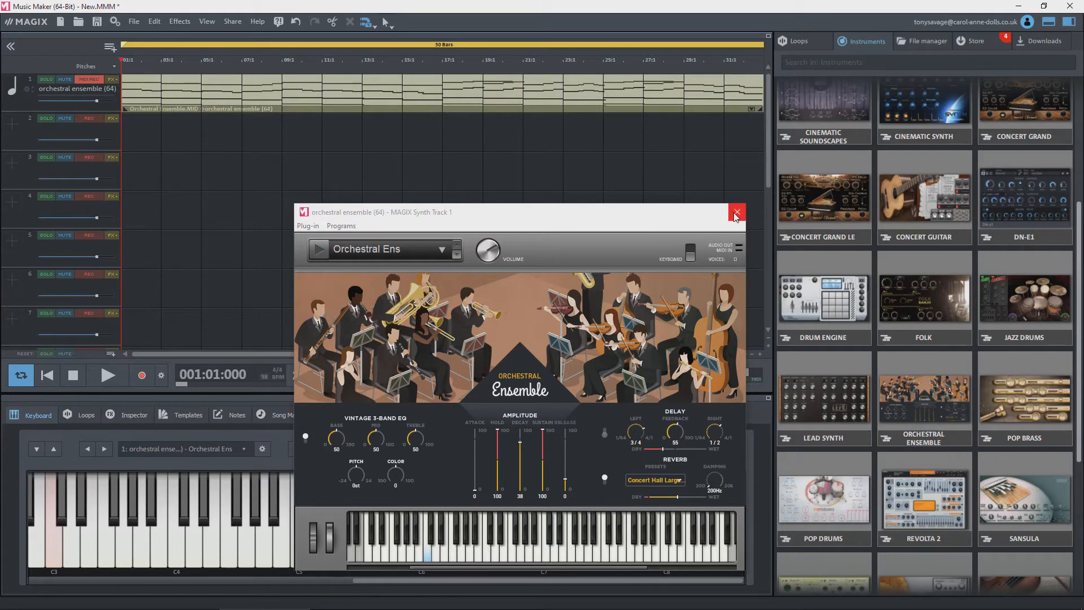
Step: Close the Orchestral Ensemble MAGIX Synth window for track 1
{"action": "left_click", "coordinate": [736, 213]}
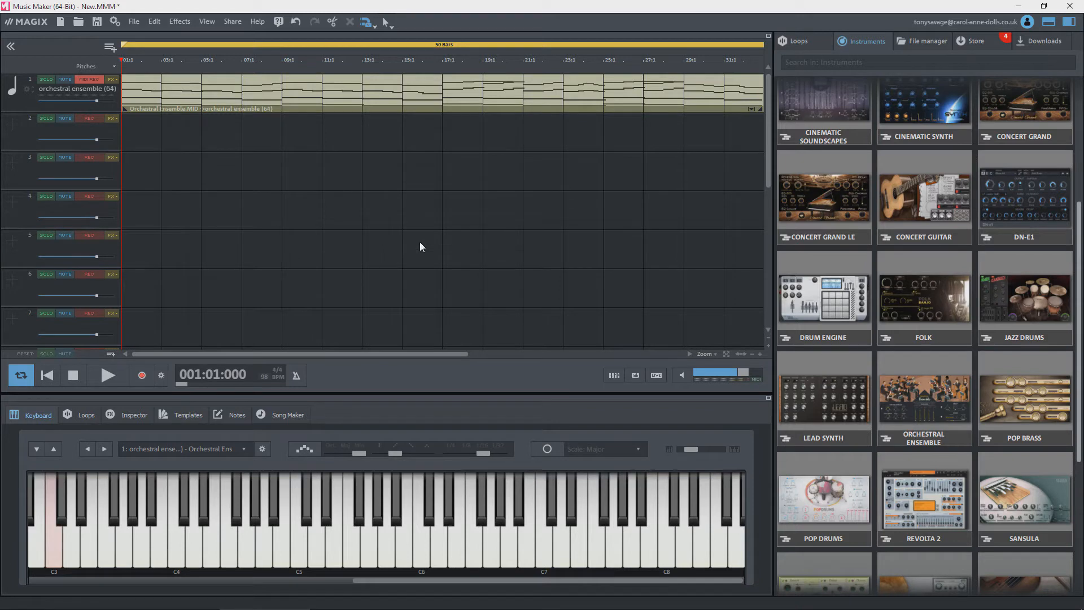
{"action": "mouse_move", "coordinate": [396, 238]}
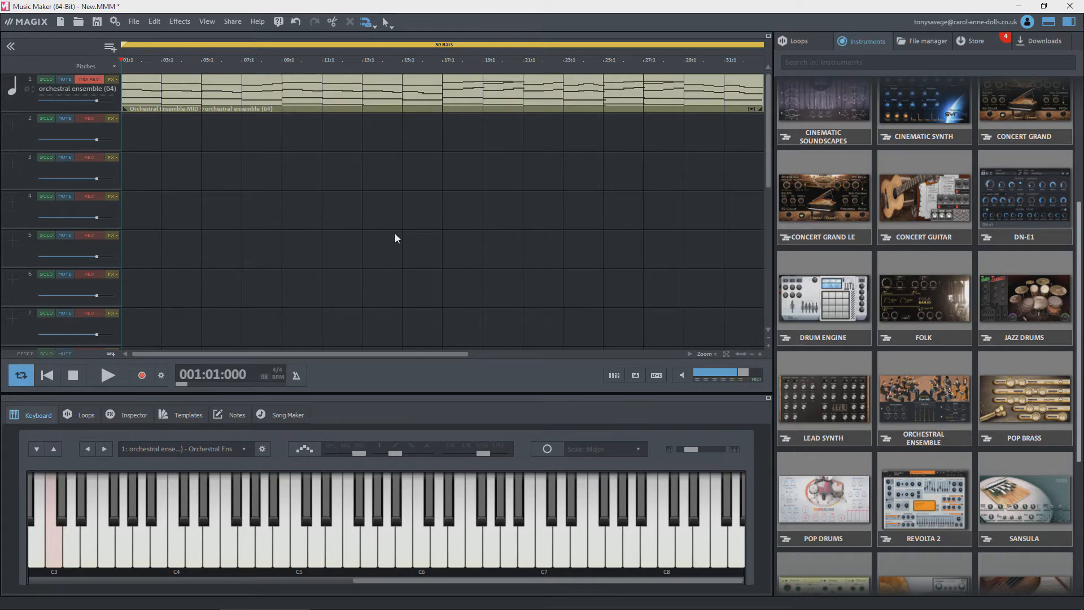
{"action": "mouse_move", "coordinate": [395, 235]}
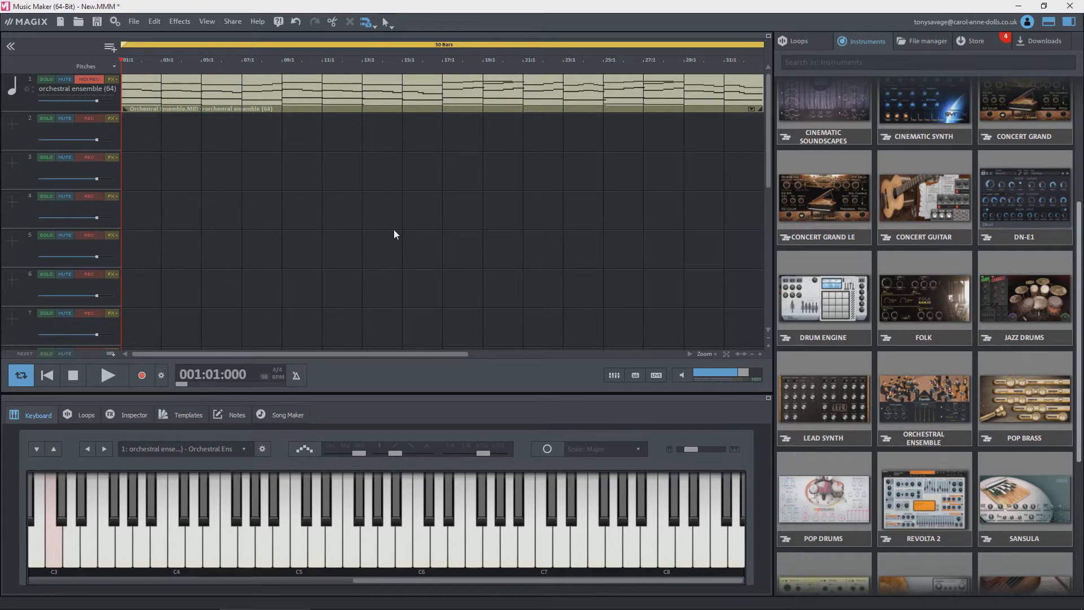
{"action": "mouse_move", "coordinate": [393, 216]}
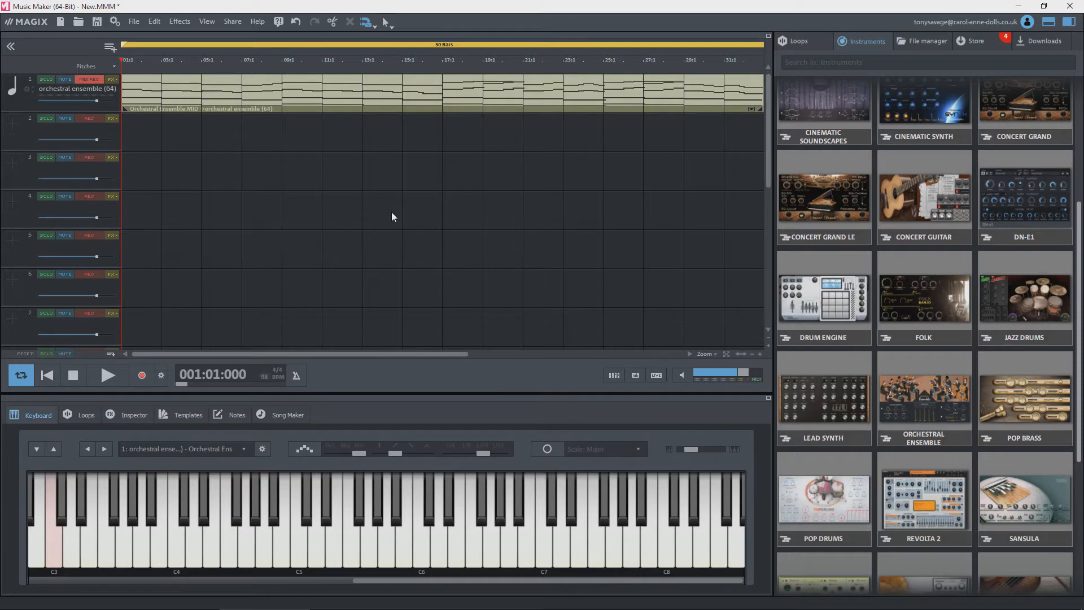
Step: Audition the orchestral ensemble part on track 1, then stop playback
{"action": "left_click", "coordinate": [107, 374]}
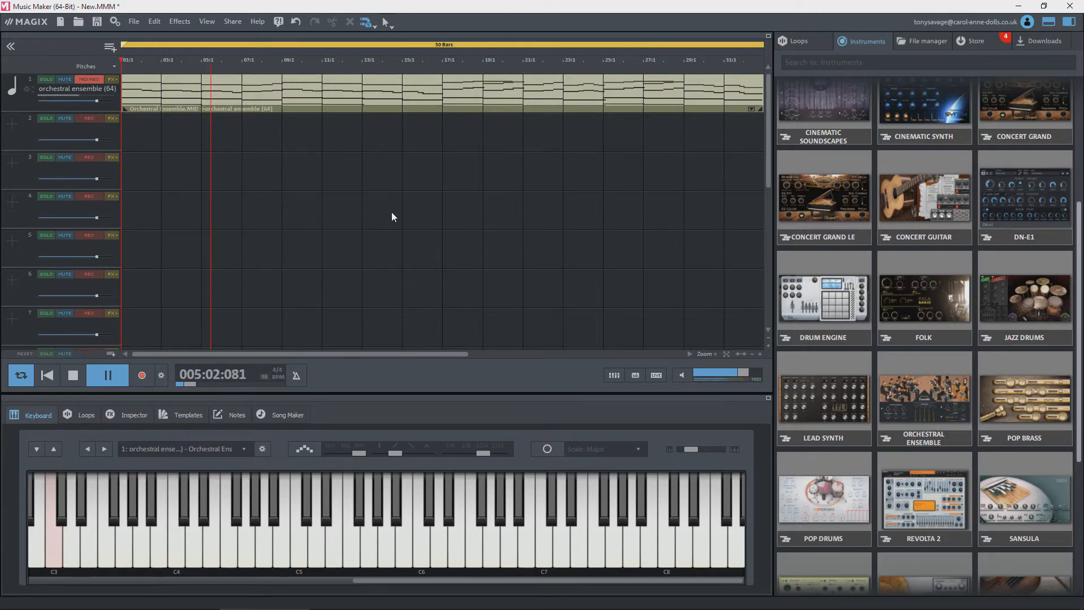
{"action": "left_click", "coordinate": [108, 375]}
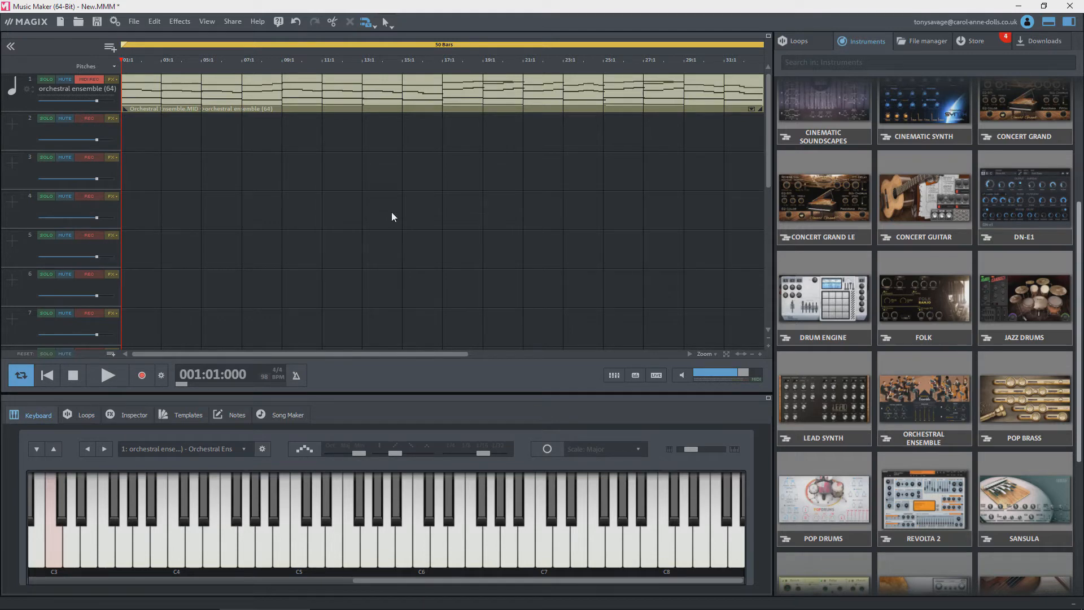
{"action": "mouse_move", "coordinate": [351, 171]}
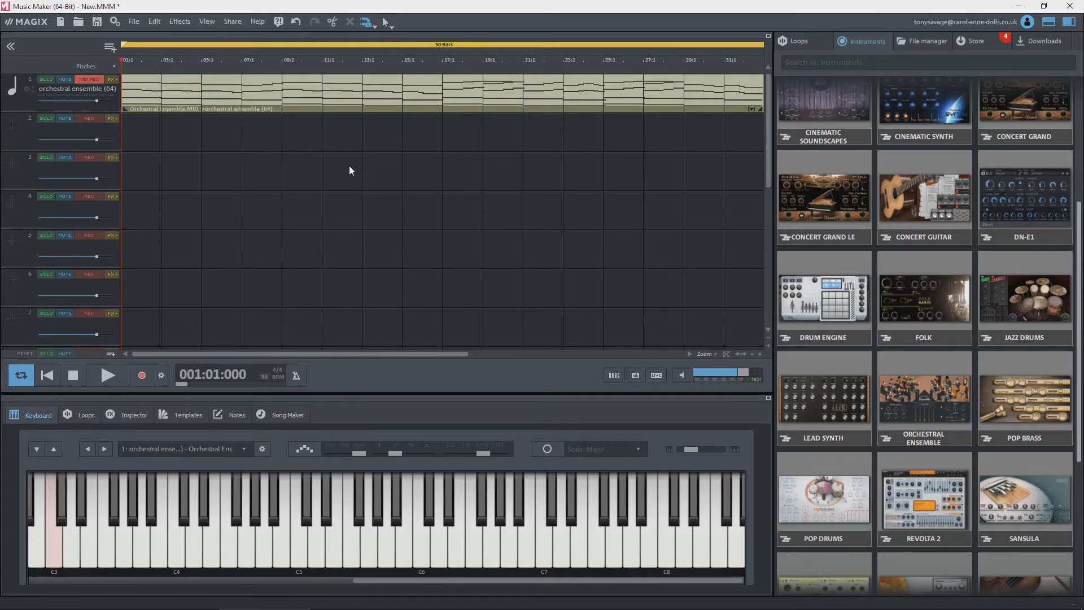
{"action": "mouse_move", "coordinate": [441, 66]}
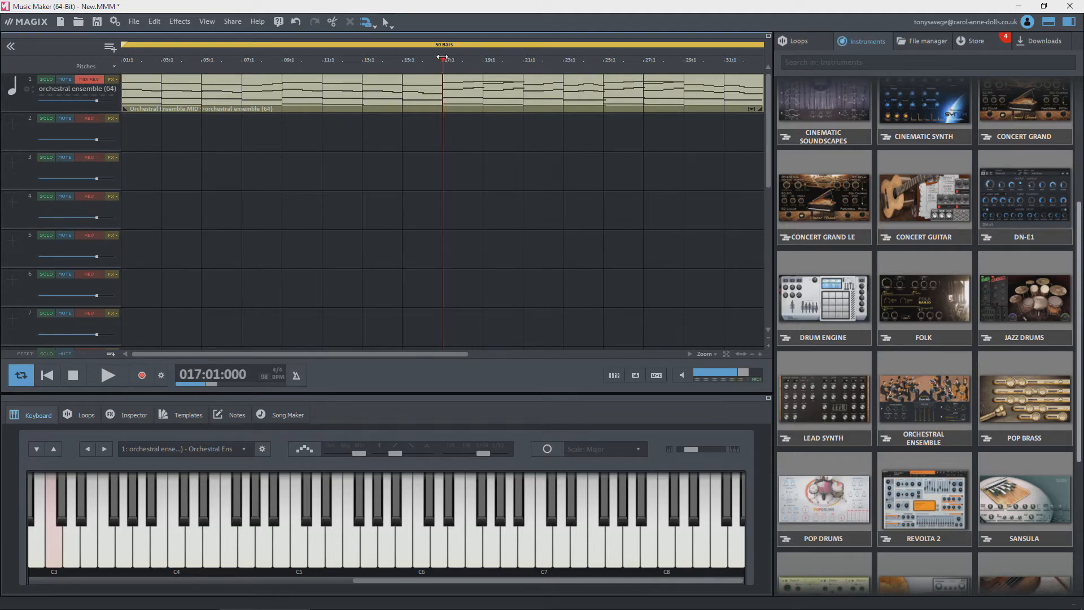
{"action": "mouse_move", "coordinate": [458, 184]}
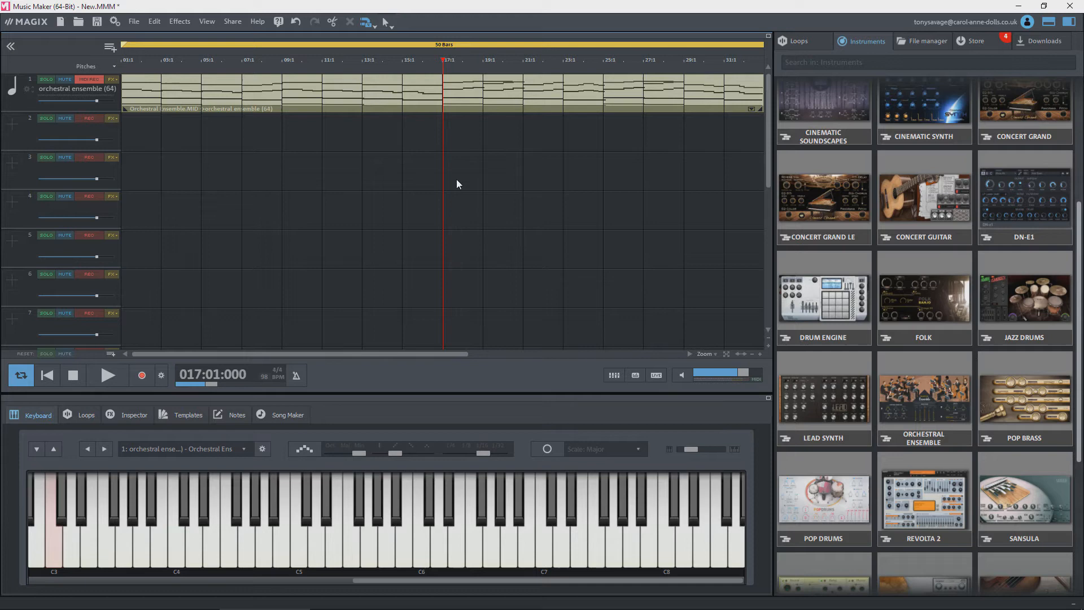
{"action": "mouse_move", "coordinate": [350, 195]}
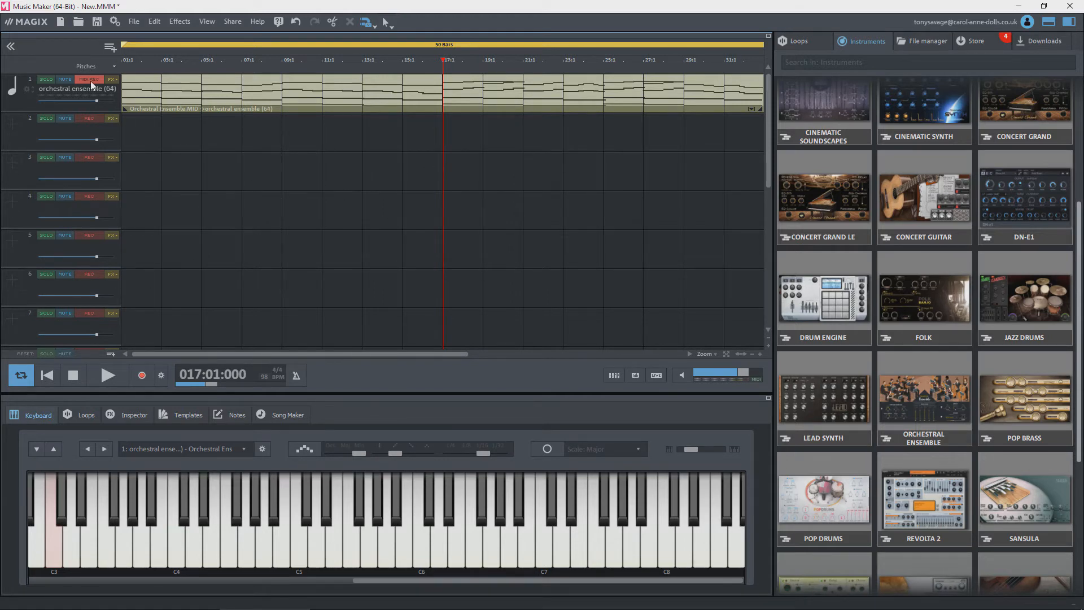
{"action": "mouse_move", "coordinate": [95, 79]}
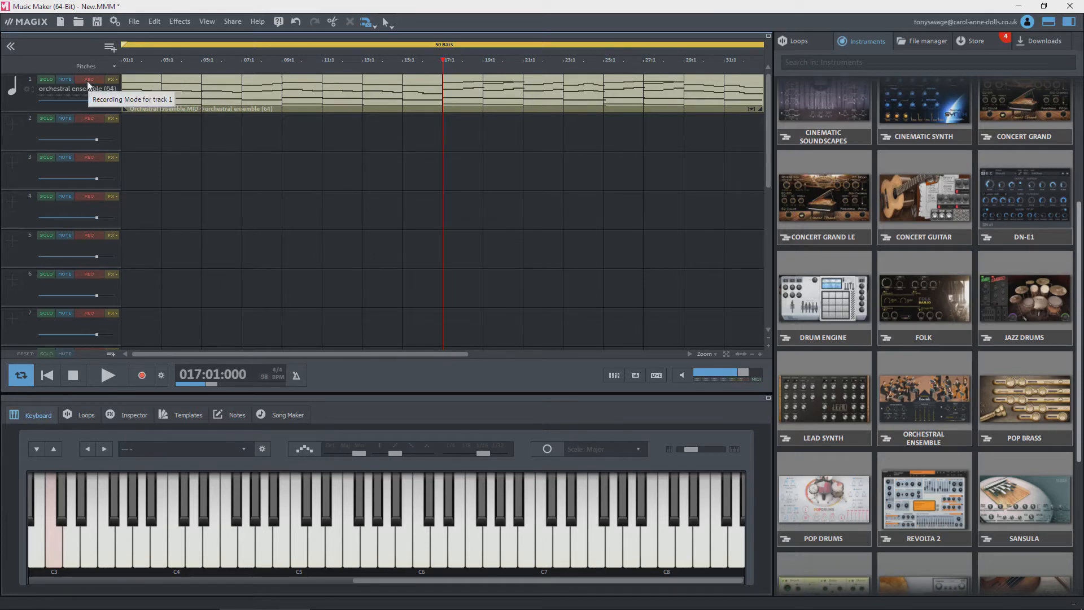
{"action": "mouse_move", "coordinate": [164, 233]}
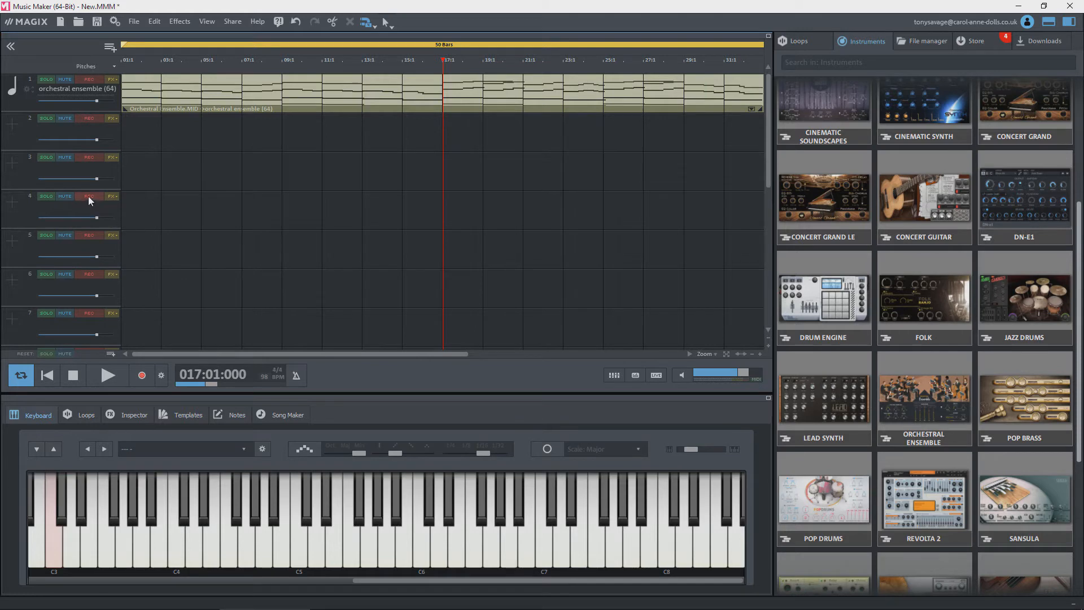
Step: Arm track 4 for recording
{"action": "left_click", "coordinate": [88, 196]}
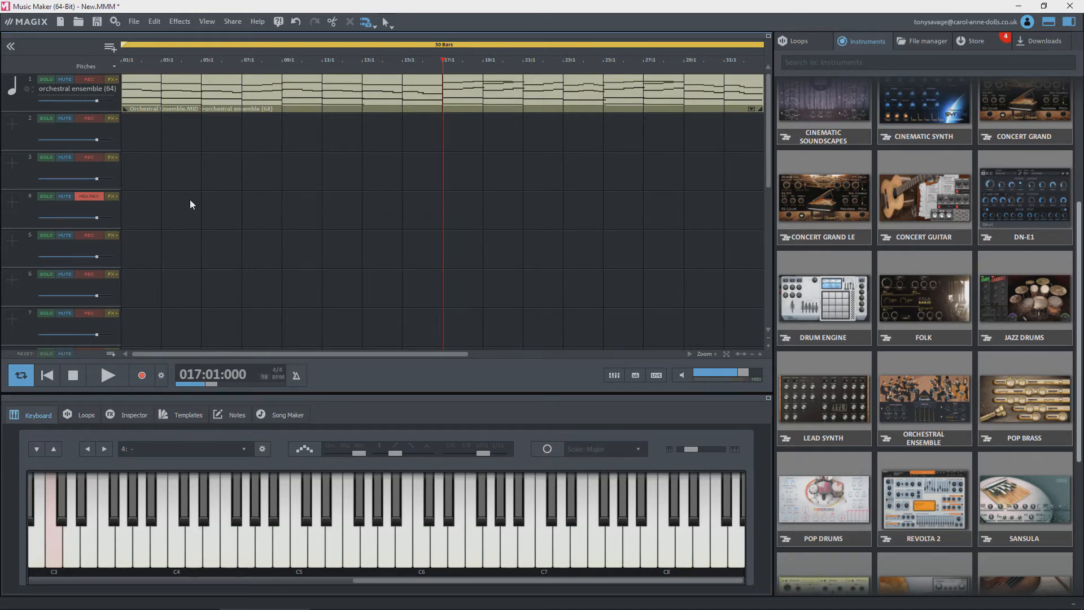
{"action": "mouse_move", "coordinate": [420, 199]}
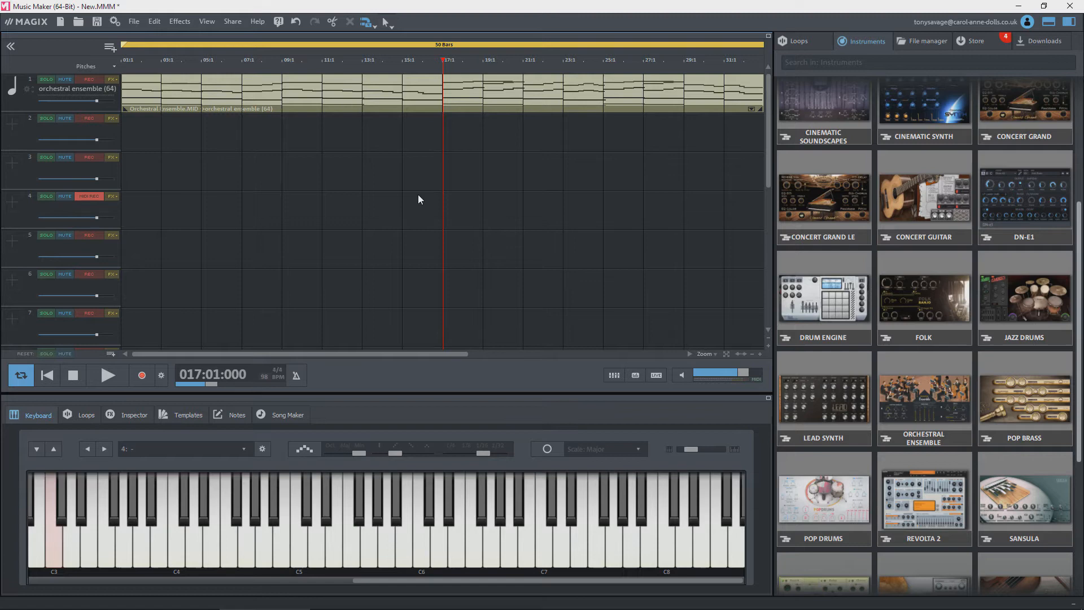
{"action": "mouse_move", "coordinate": [333, 258]}
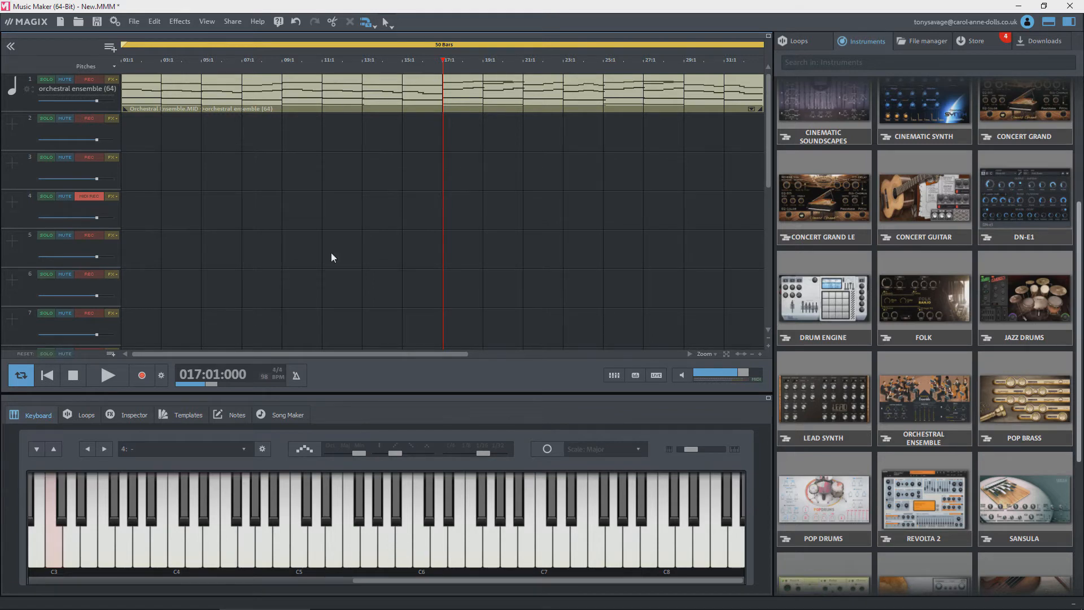
{"action": "mouse_move", "coordinate": [141, 374]}
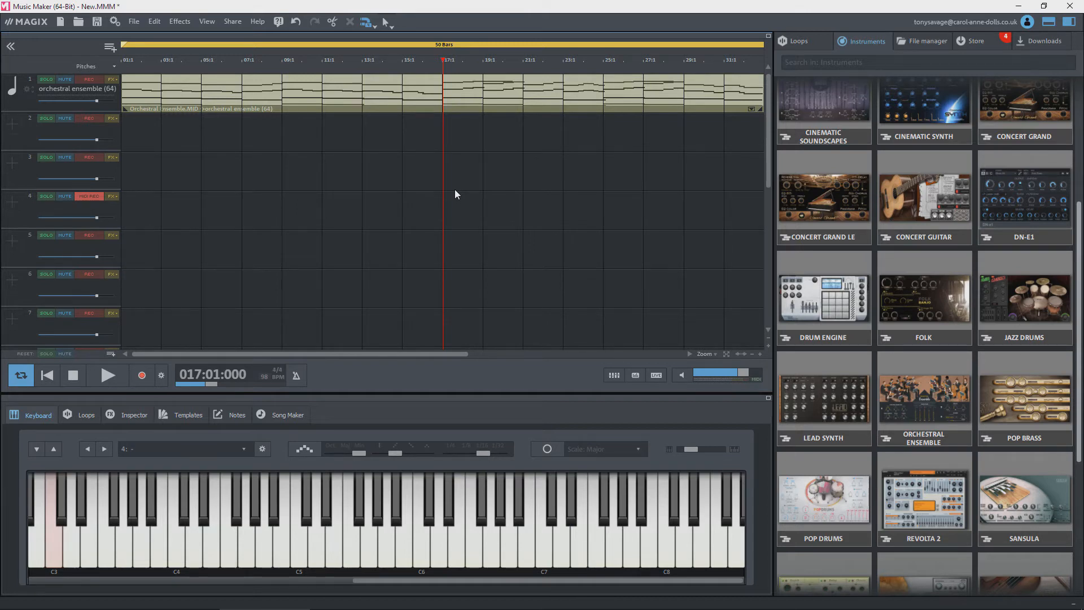
{"action": "mouse_move", "coordinate": [149, 390]}
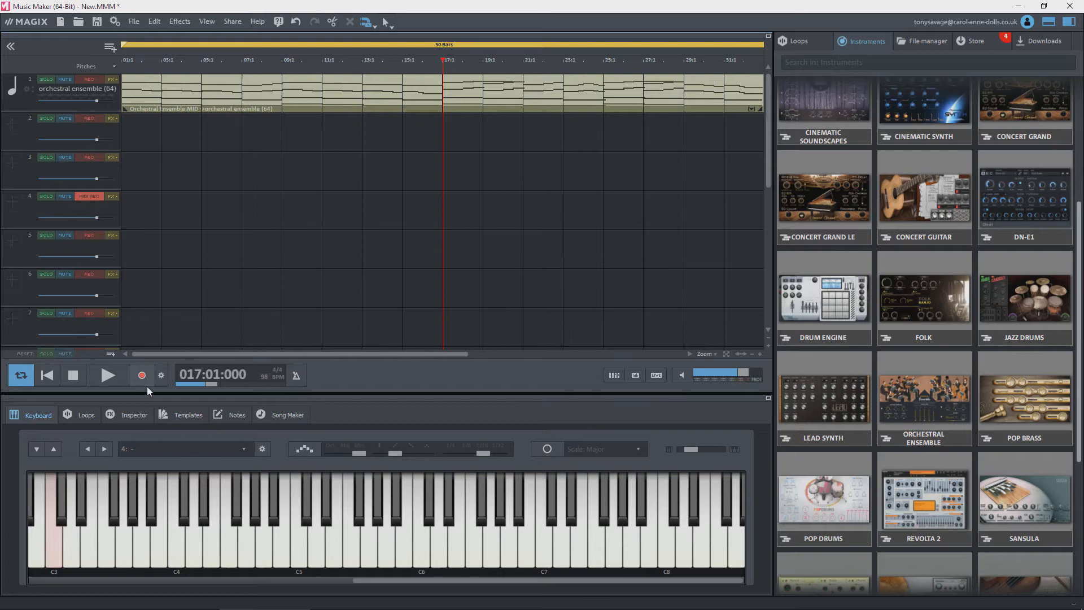
{"action": "mouse_move", "coordinate": [197, 449]}
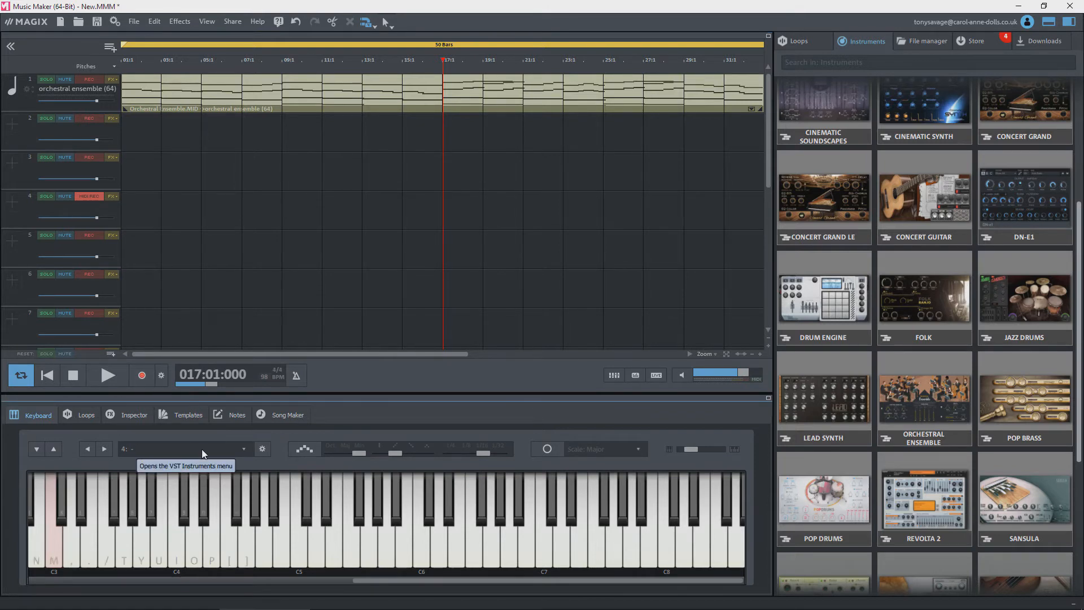
Step: Load World Flutes Pan Pipes Full Default on track 4 and close its synth window
{"action": "left_click", "coordinate": [215, 449]}
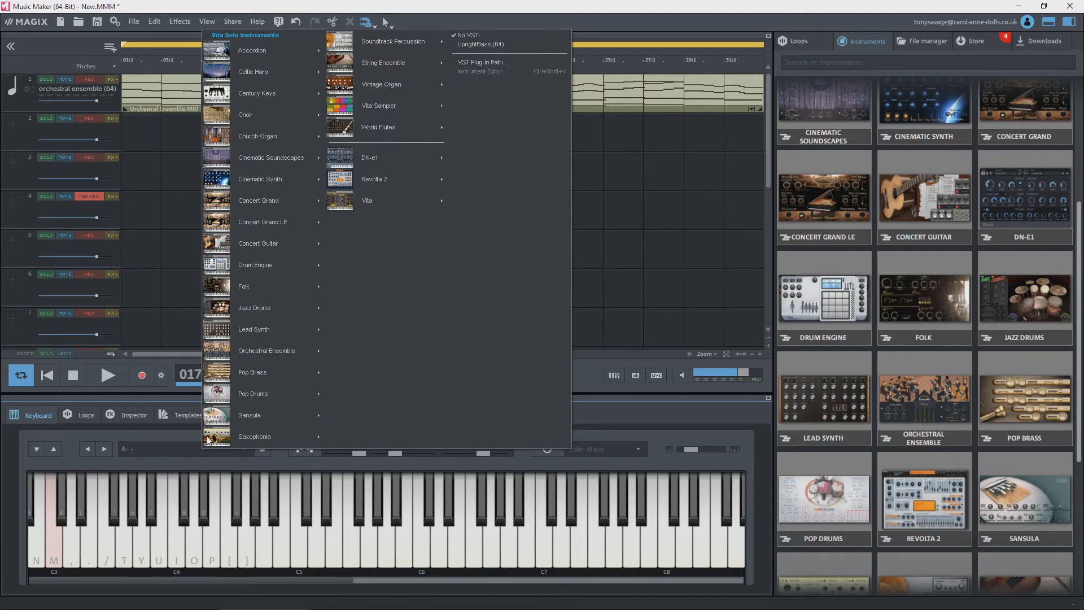
{"action": "mouse_move", "coordinate": [367, 226]}
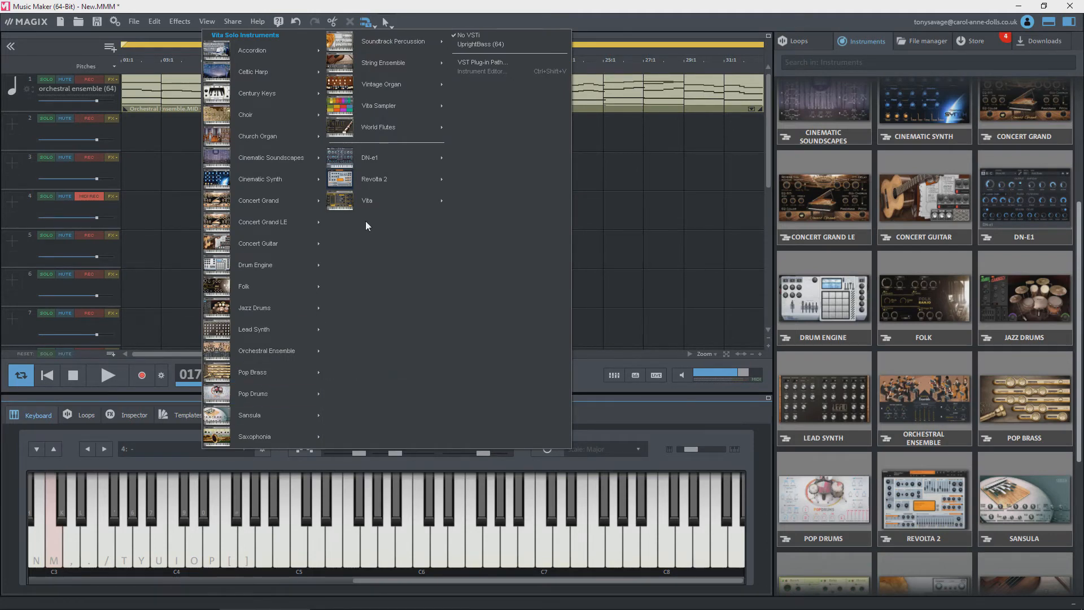
{"action": "mouse_move", "coordinate": [379, 127]}
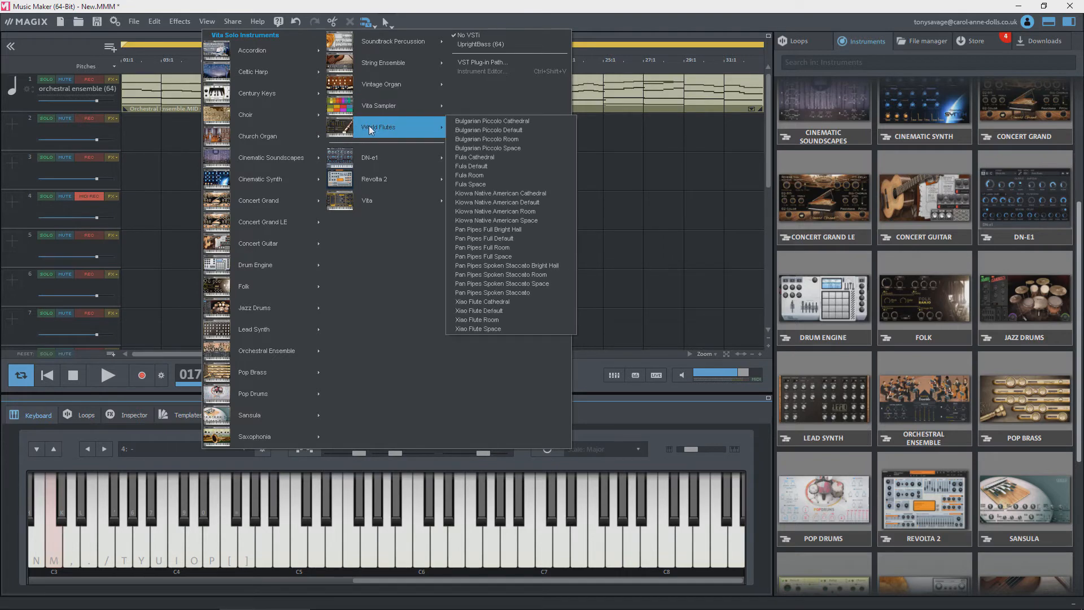
{"action": "mouse_move", "coordinate": [487, 238]}
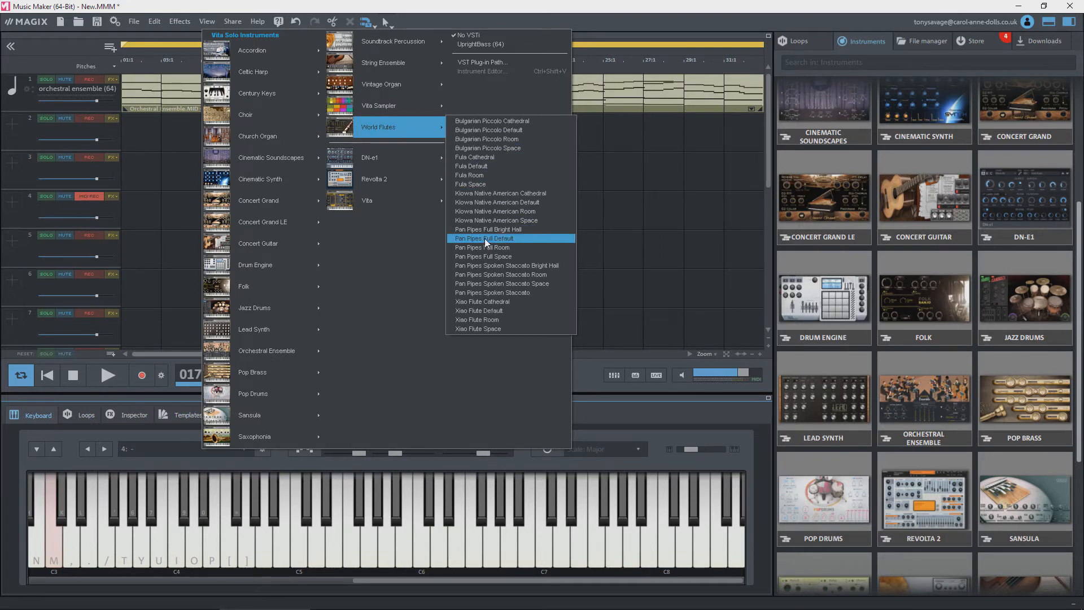
{"action": "left_click", "coordinate": [483, 238]}
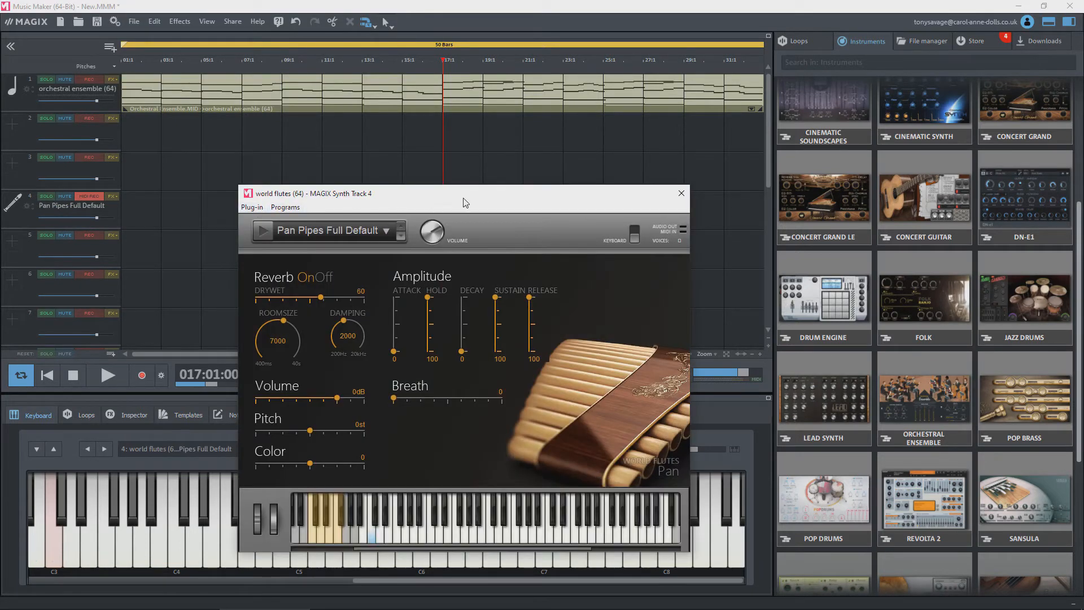
{"action": "left_click_drag", "start_coordinate": [464, 193], "coordinate": [397, 138]}
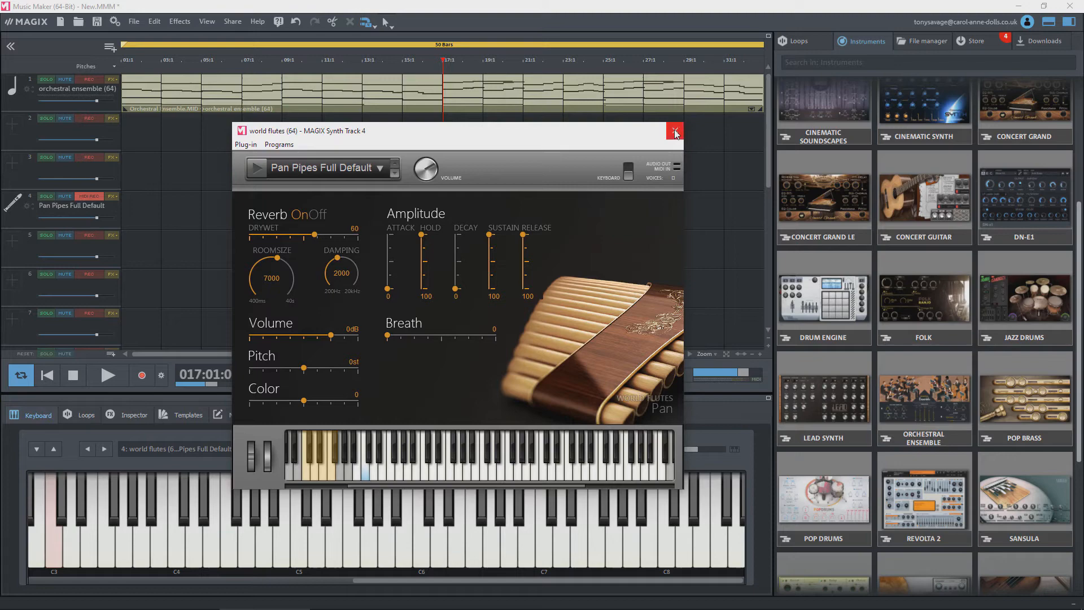
{"action": "left_click", "coordinate": [674, 131]}
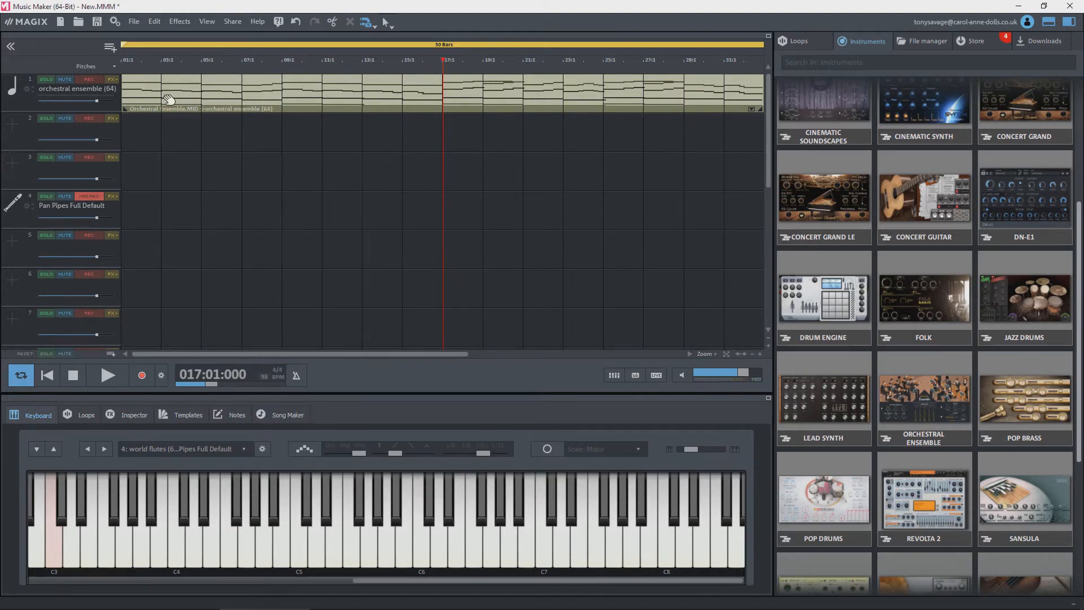
{"action": "mouse_move", "coordinate": [500, 96]}
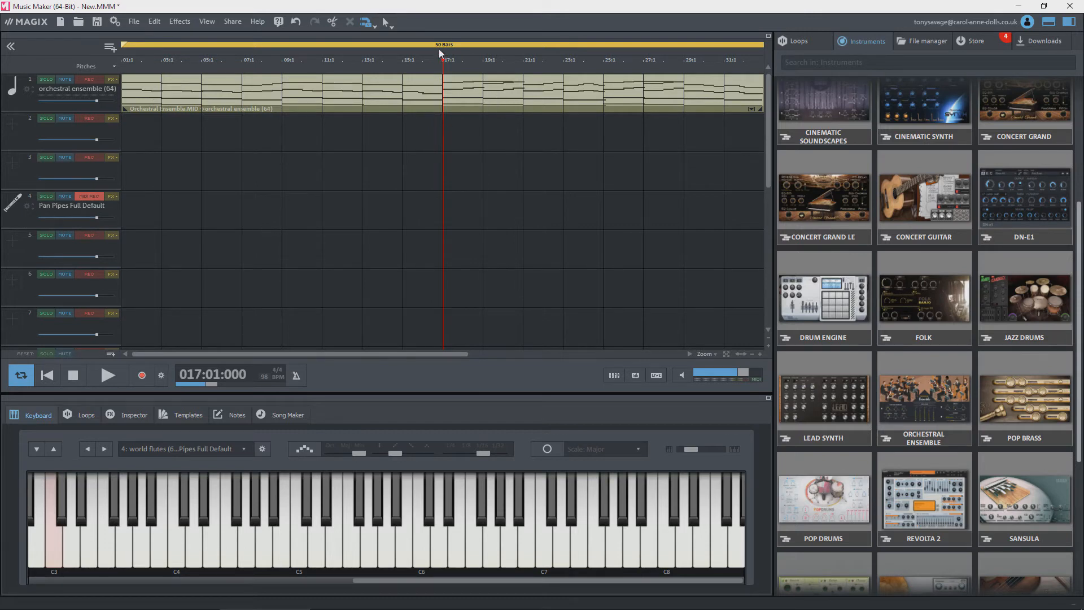
{"action": "mouse_move", "coordinate": [62, 221]}
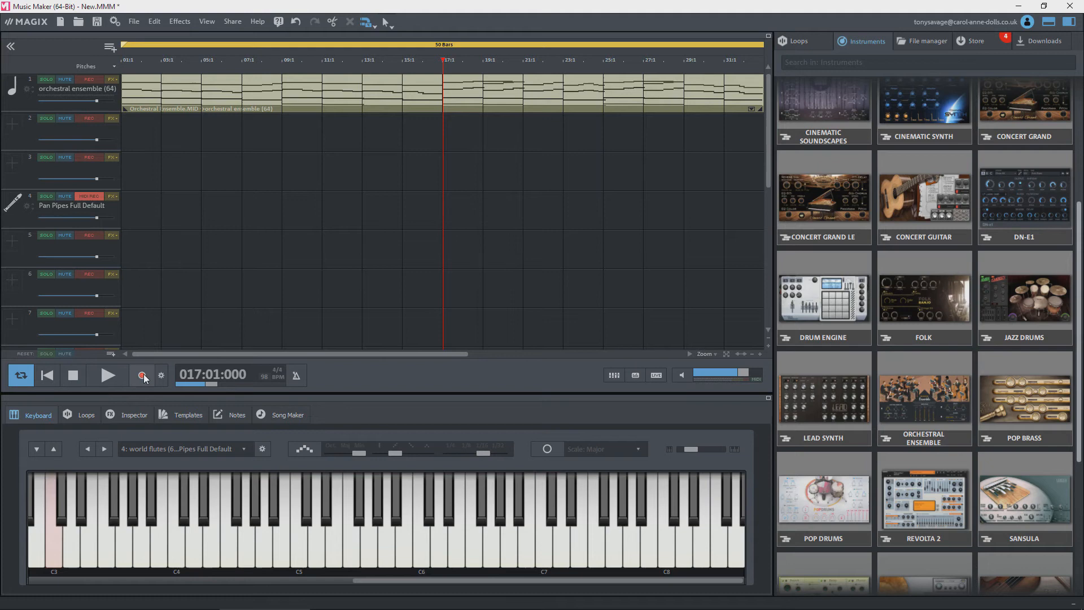
{"action": "mouse_move", "coordinate": [141, 376]}
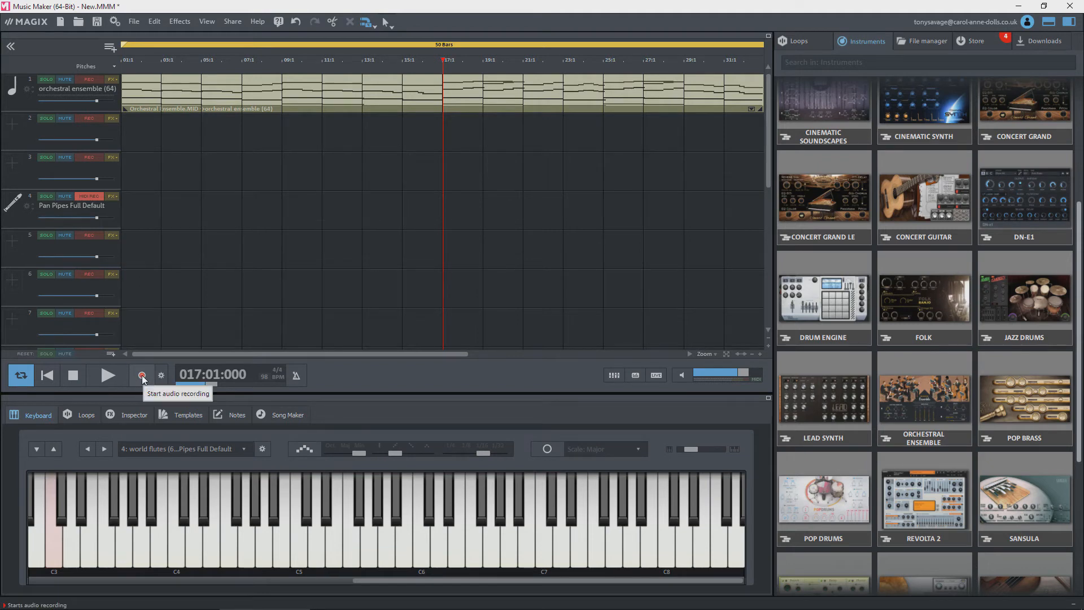
Step: Record a short pan pipes MIDI part on track 4 and select the new object
{"action": "left_click", "coordinate": [141, 374]}
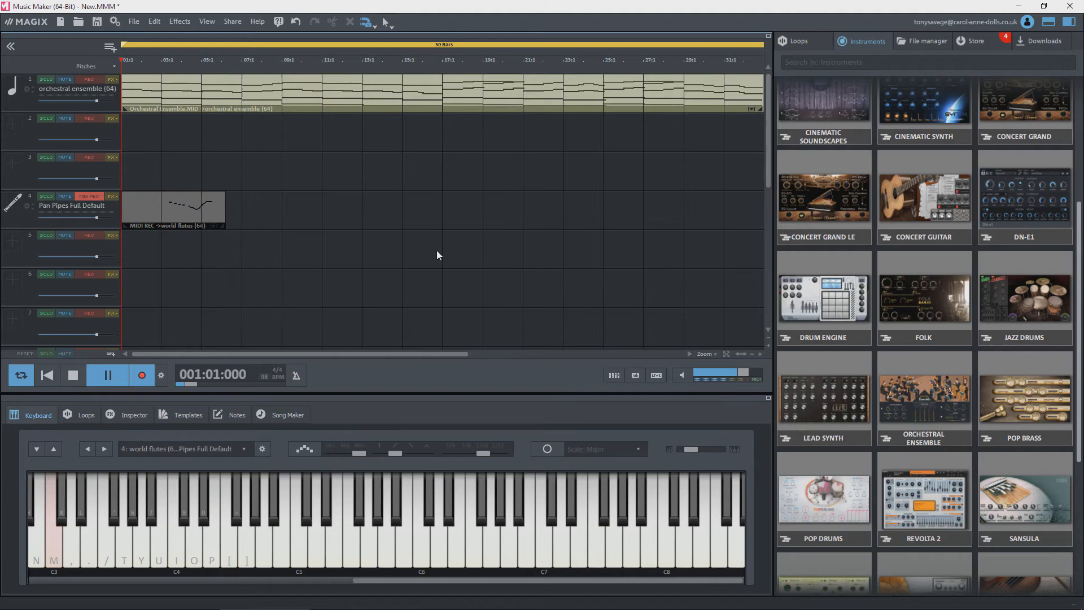
{"action": "left_click", "coordinate": [107, 375]}
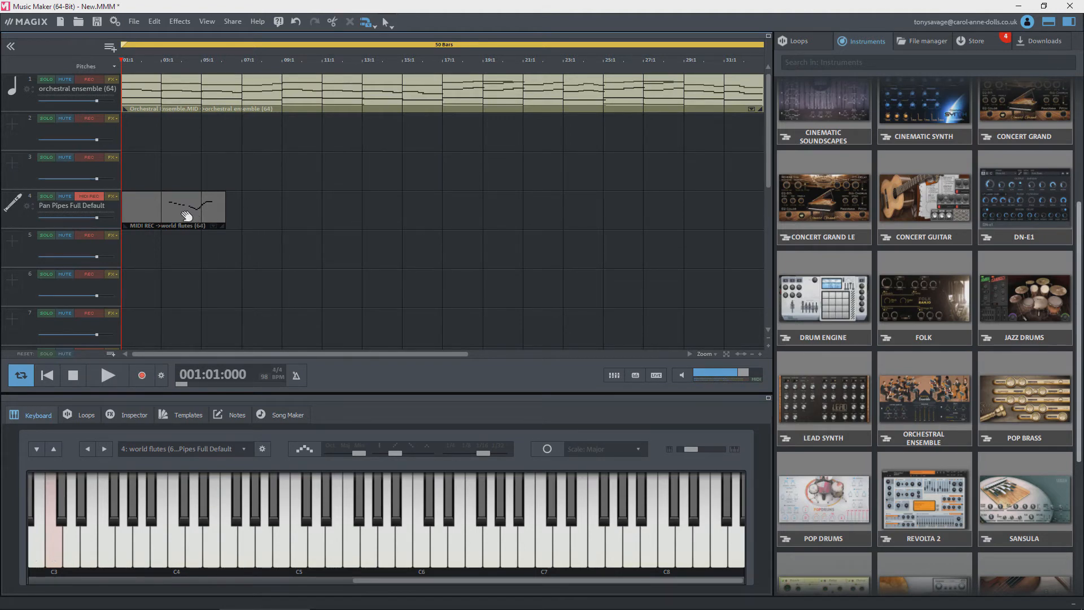
{"action": "left_click", "coordinate": [181, 216]}
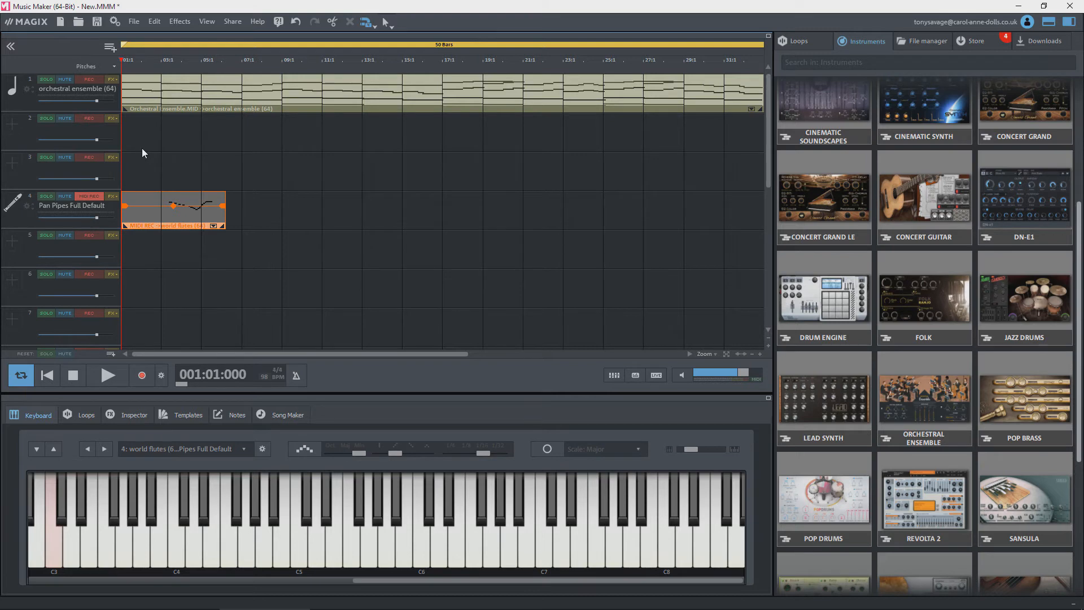
{"action": "mouse_move", "coordinate": [131, 90]}
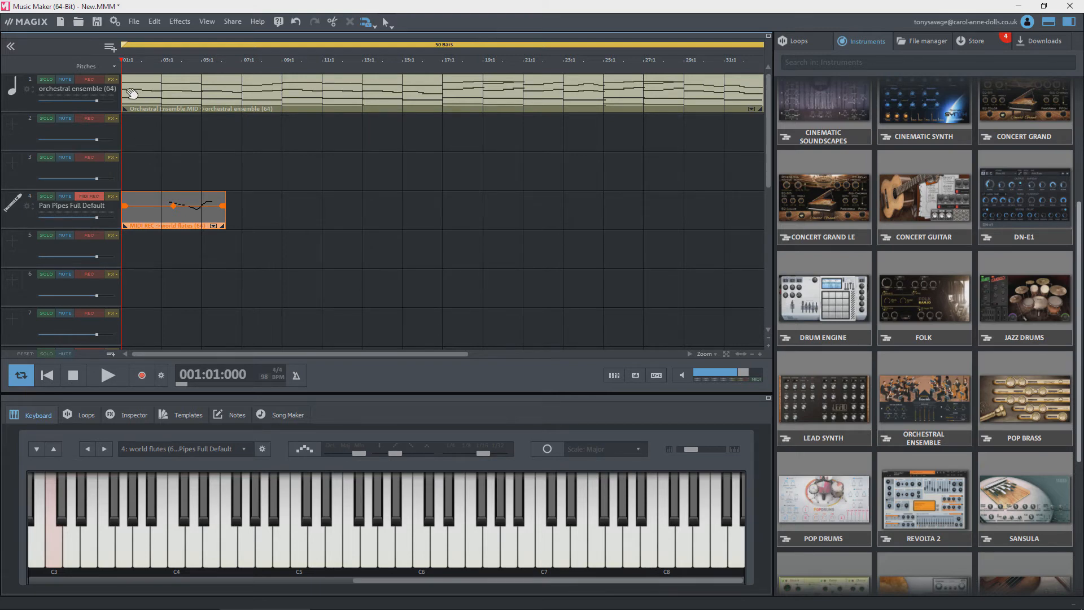
{"action": "mouse_move", "coordinate": [136, 148]}
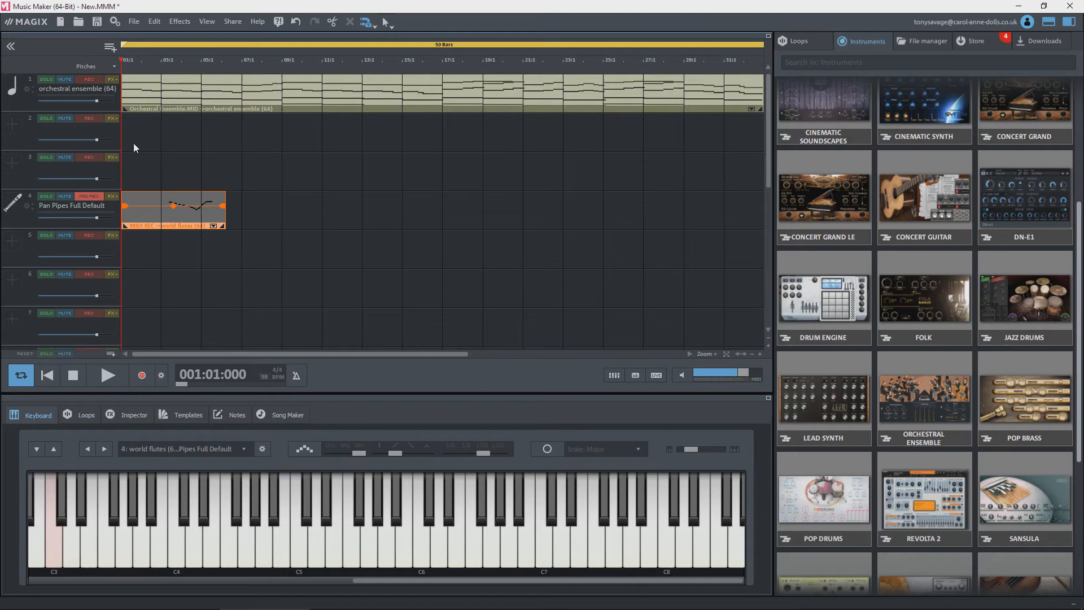
{"action": "mouse_move", "coordinate": [483, 70]}
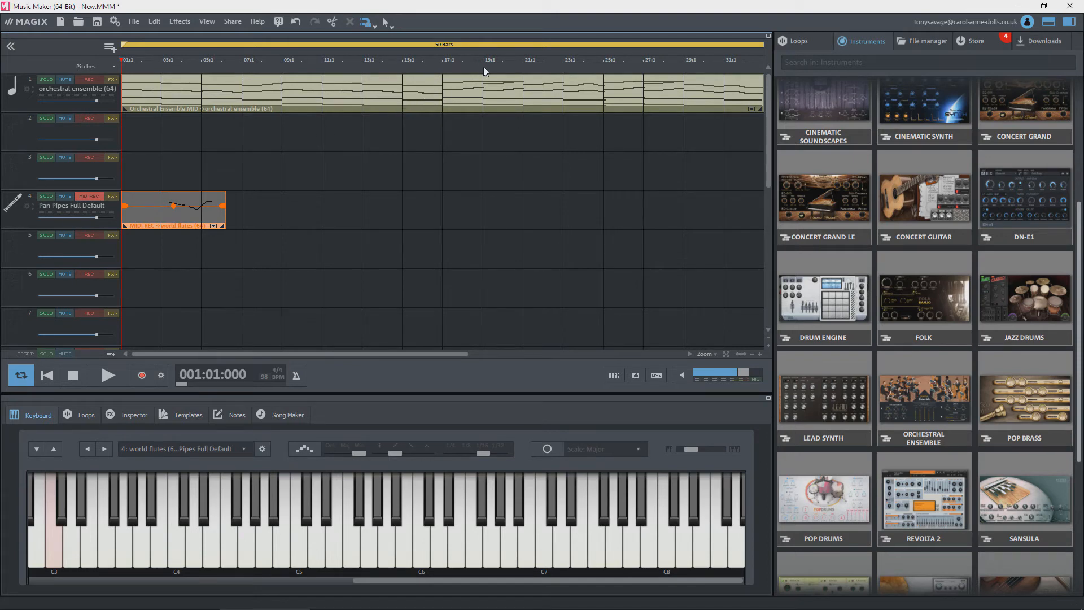
{"action": "mouse_move", "coordinate": [446, 70]}
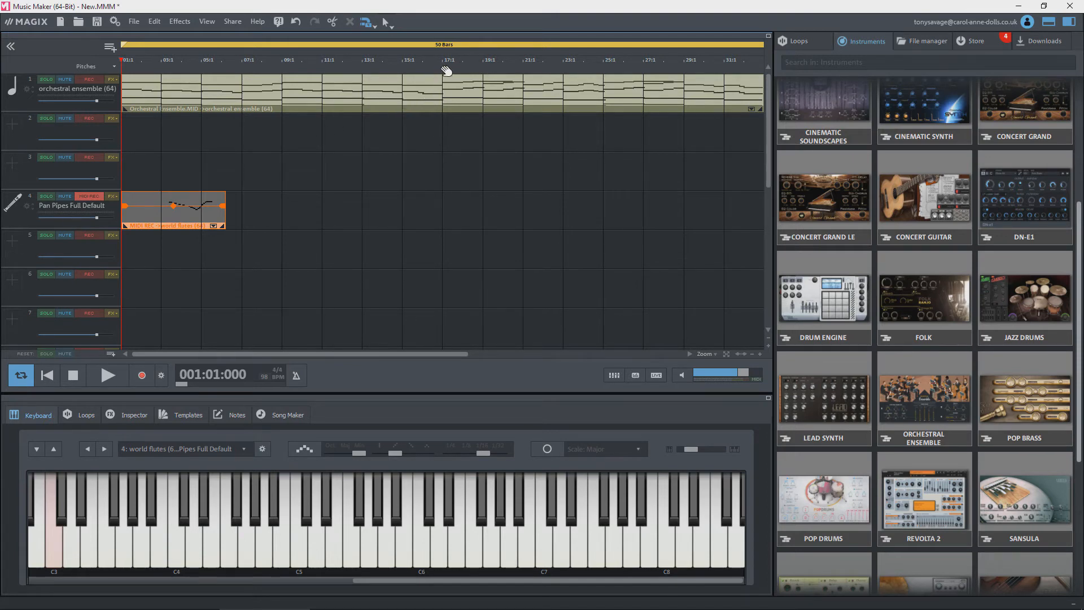
Step: Set the playhead to bar 17, then move it back near the song start
{"action": "left_click", "coordinate": [442, 59]}
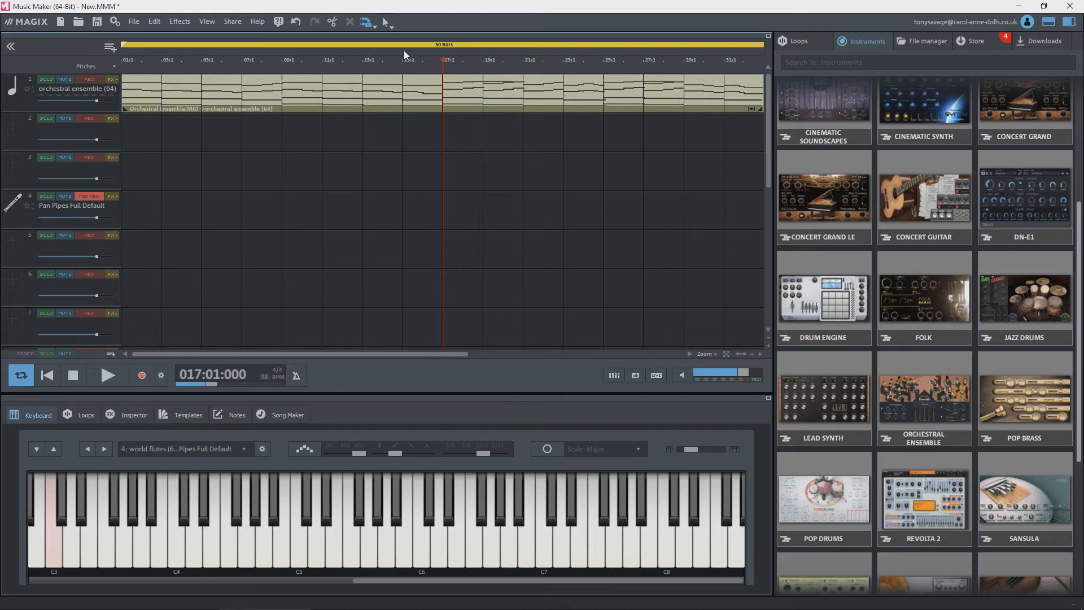
{"action": "mouse_move", "coordinate": [427, 73]}
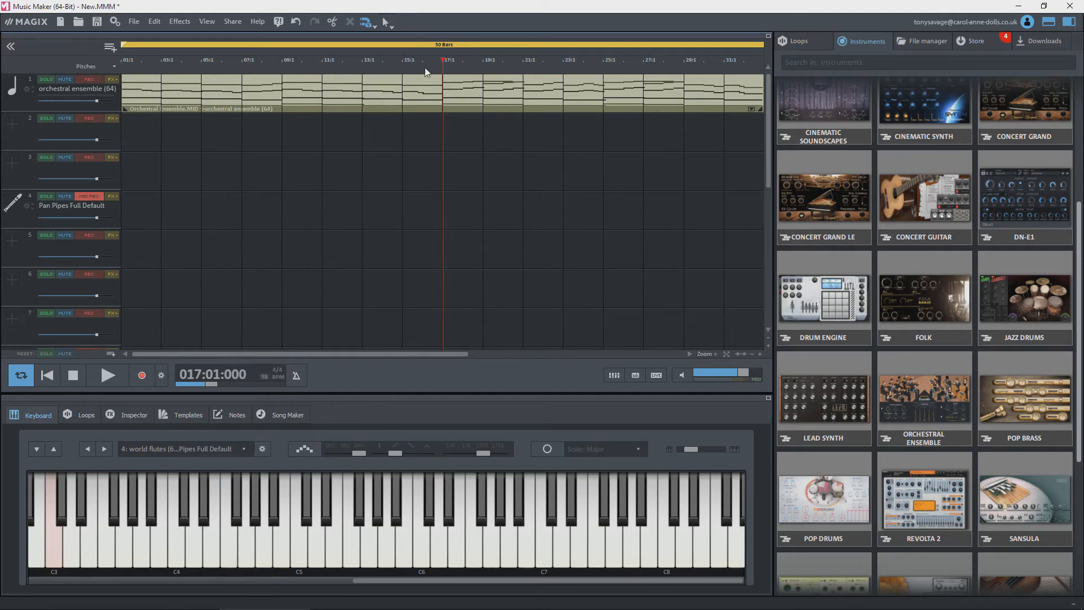
{"action": "mouse_move", "coordinate": [163, 171]}
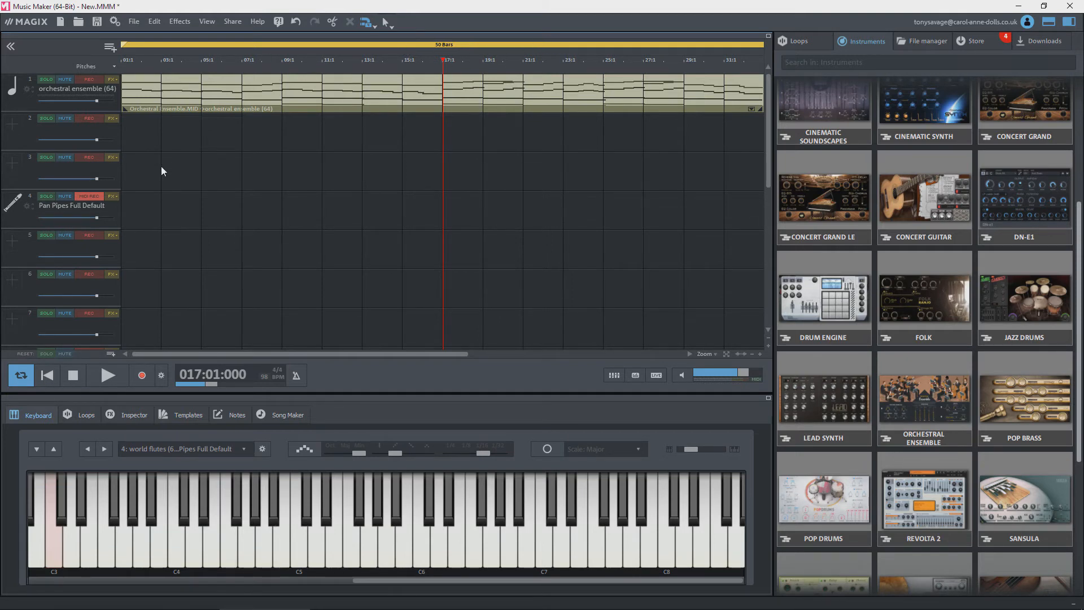
{"action": "left_click", "coordinate": [155, 60]}
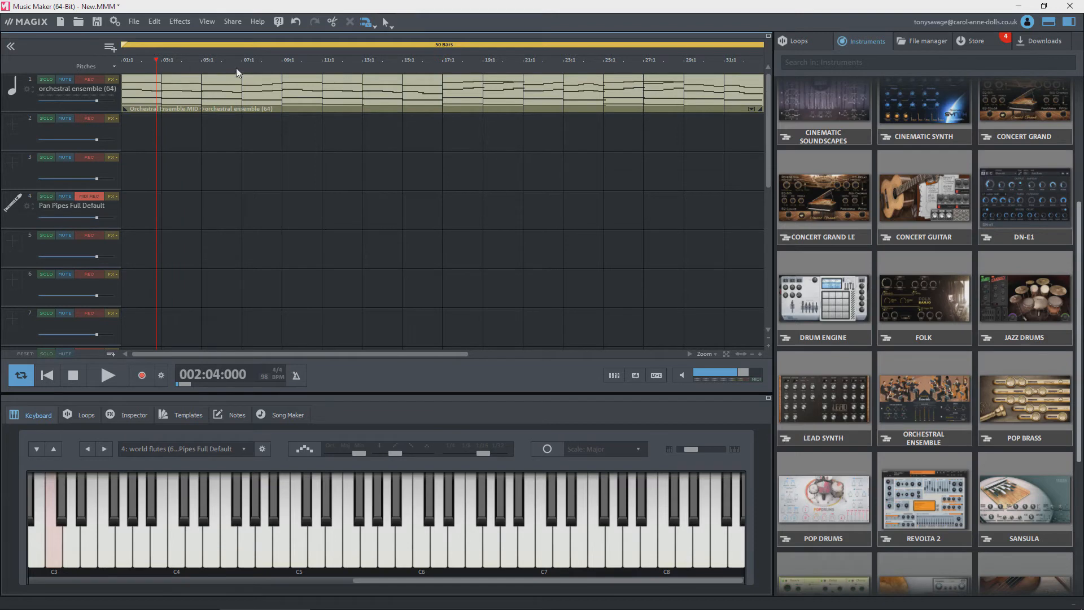
Step: Preview the song, then start the playback range at bar 17 with position near bar 28
{"action": "left_click", "coordinate": [107, 375]}
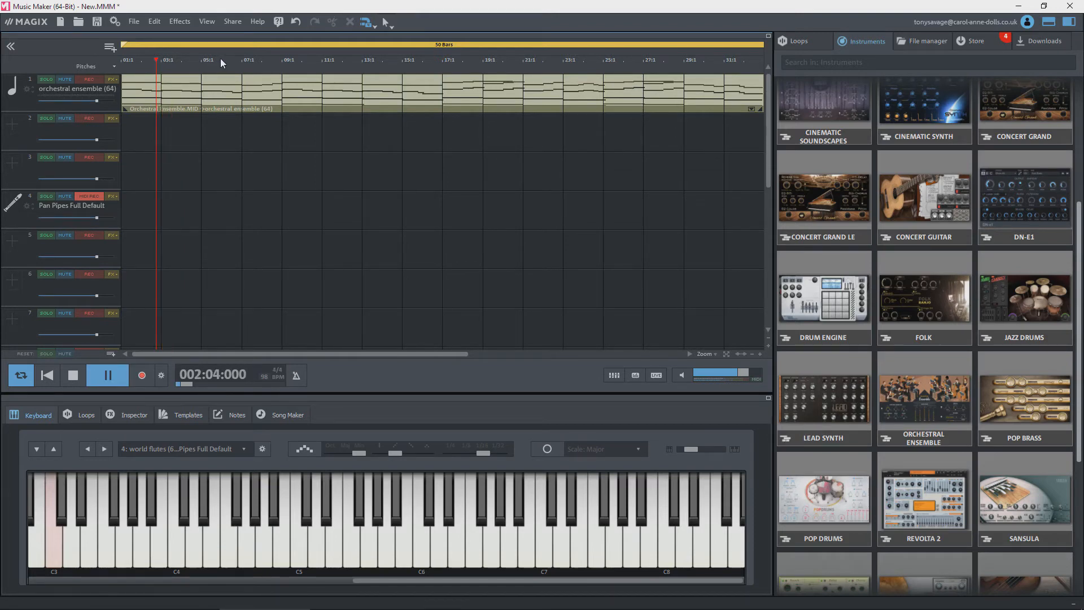
{"action": "left_click", "coordinate": [107, 375]}
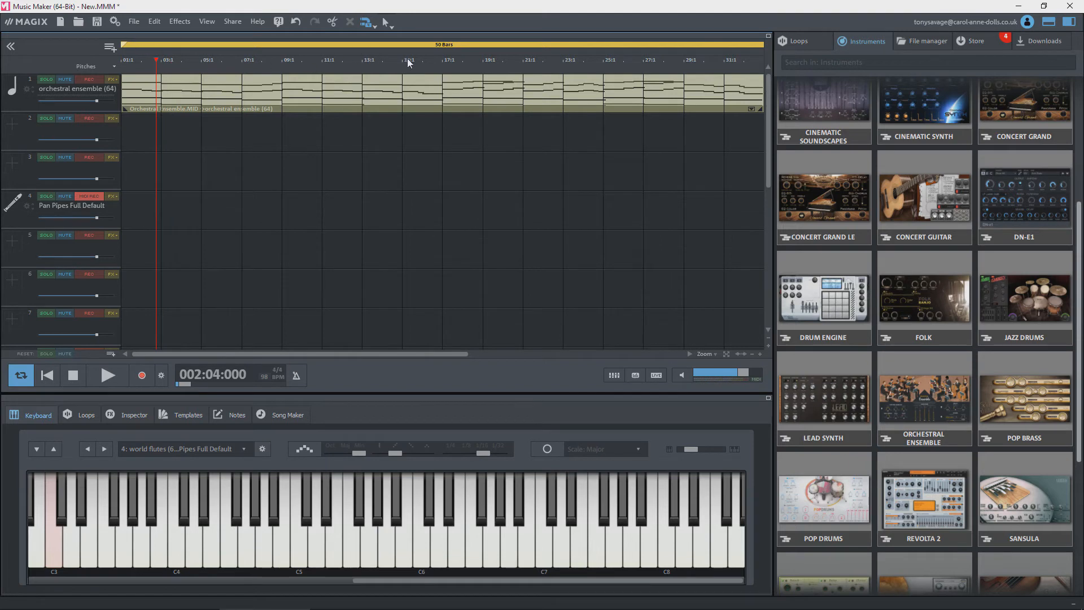
{"action": "left_click", "coordinate": [442, 59]}
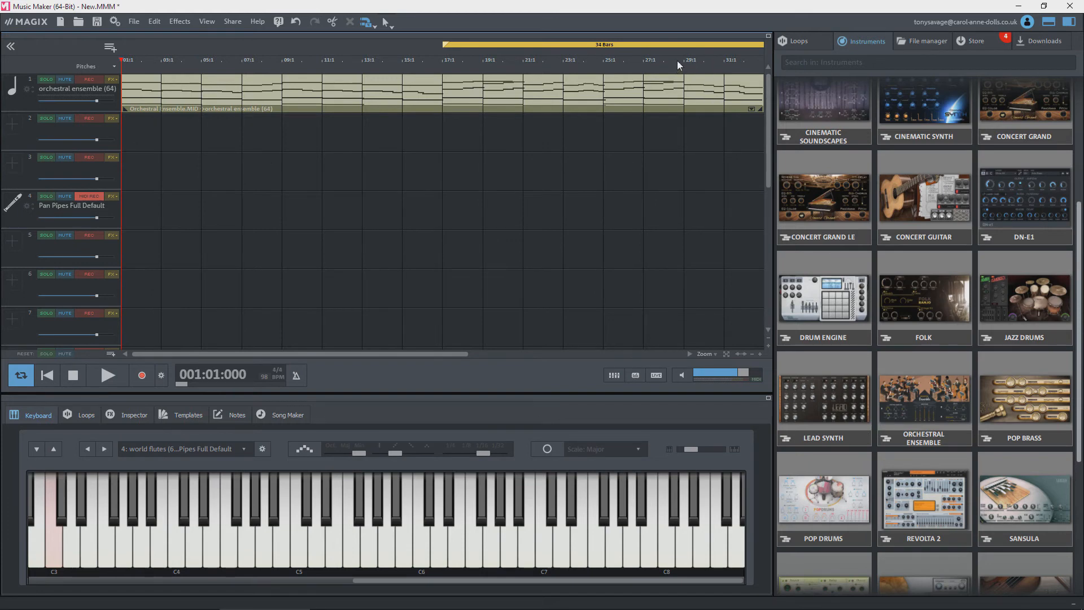
{"action": "mouse_move", "coordinate": [680, 59]}
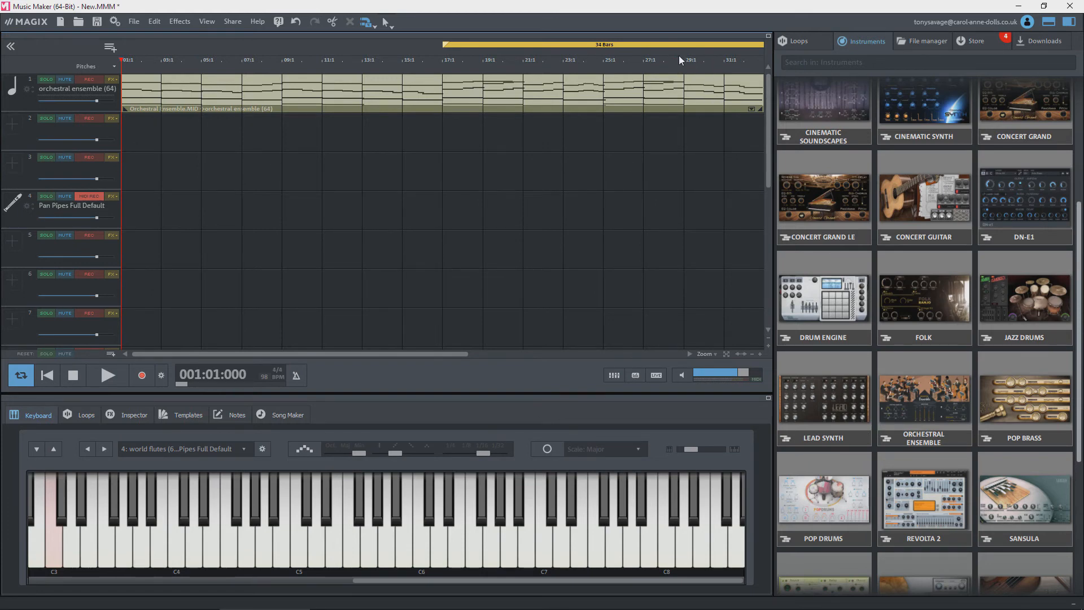
{"action": "left_click", "coordinate": [679, 59]}
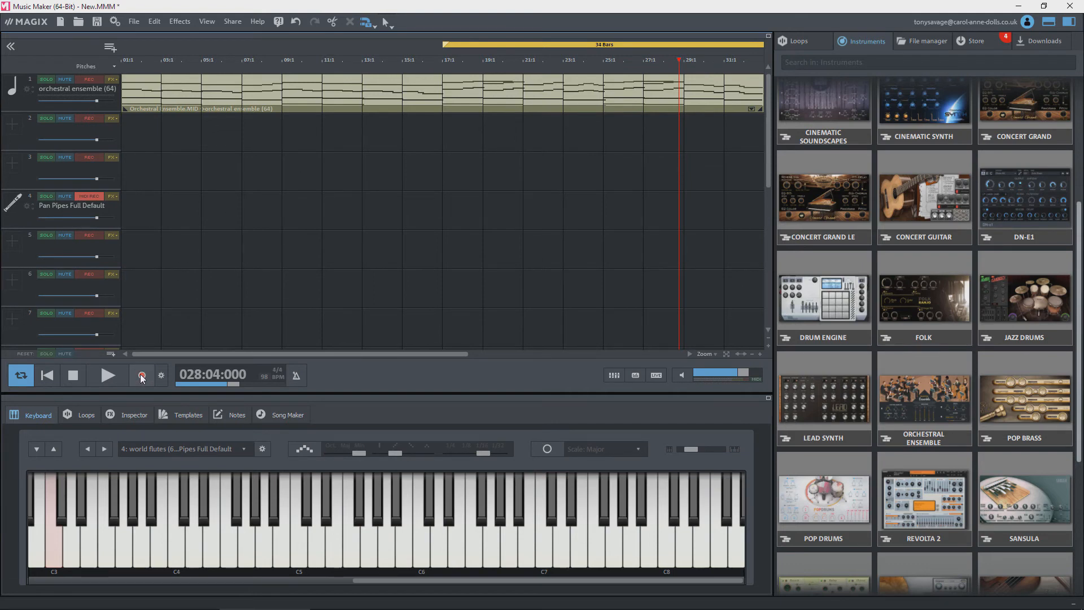
Step: Record the pan pipes MIDI part on track 4 from bar 17, then stop
{"action": "left_click", "coordinate": [141, 375]}
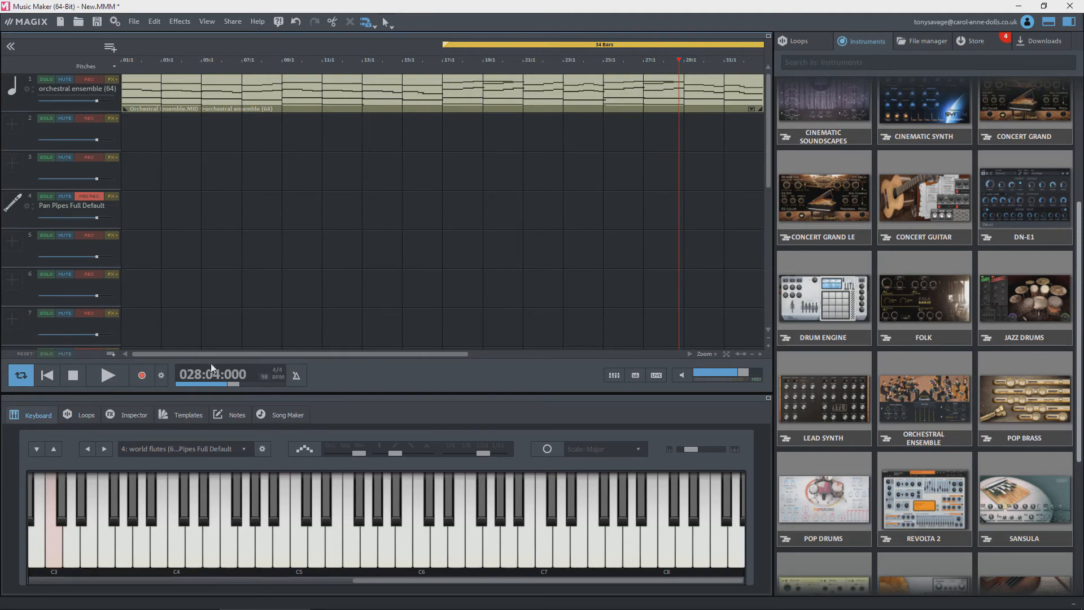
{"action": "left_click", "coordinate": [141, 375]}
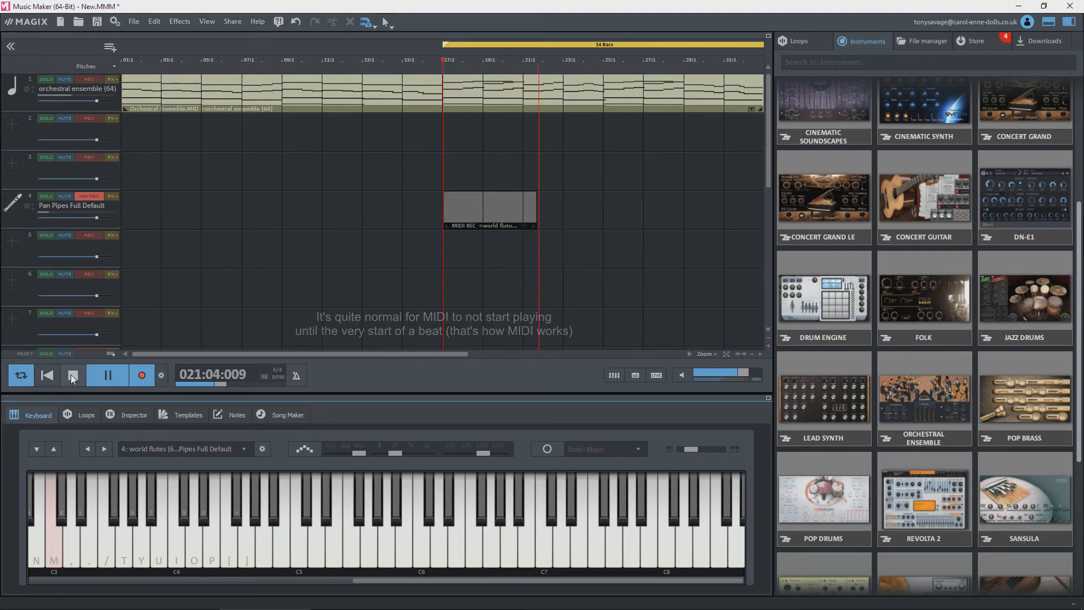
{"action": "left_click", "coordinate": [73, 374]}
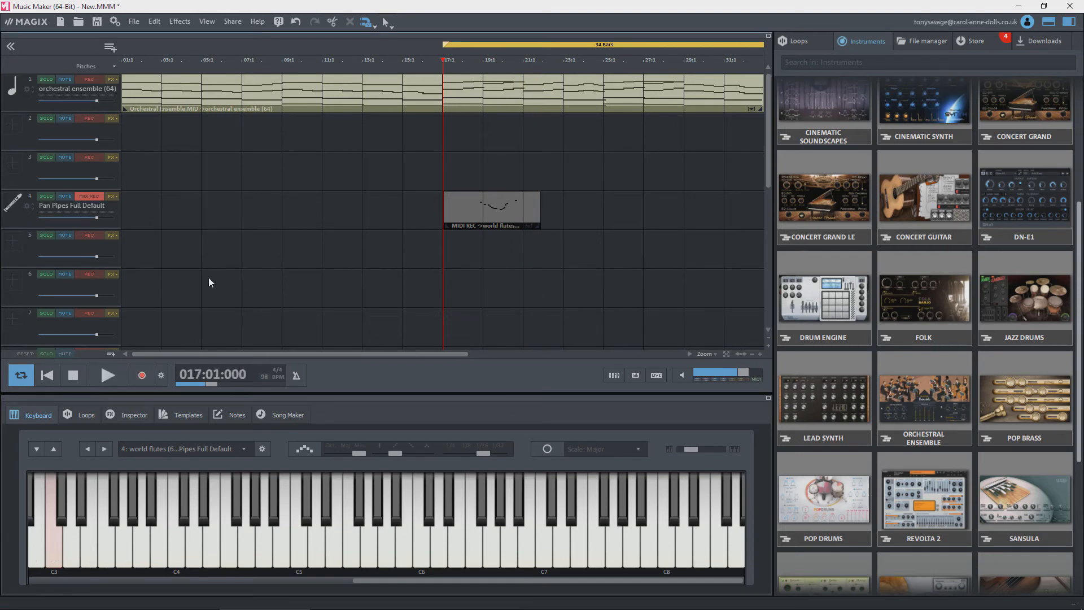
{"action": "mouse_move", "coordinate": [484, 203]}
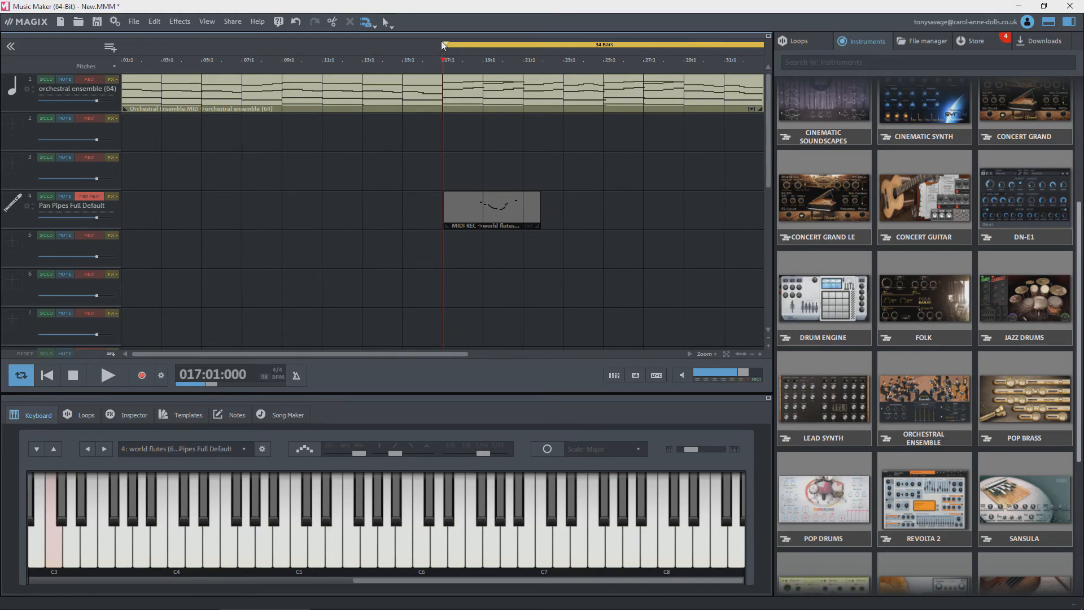
{"action": "mouse_move", "coordinate": [441, 43]}
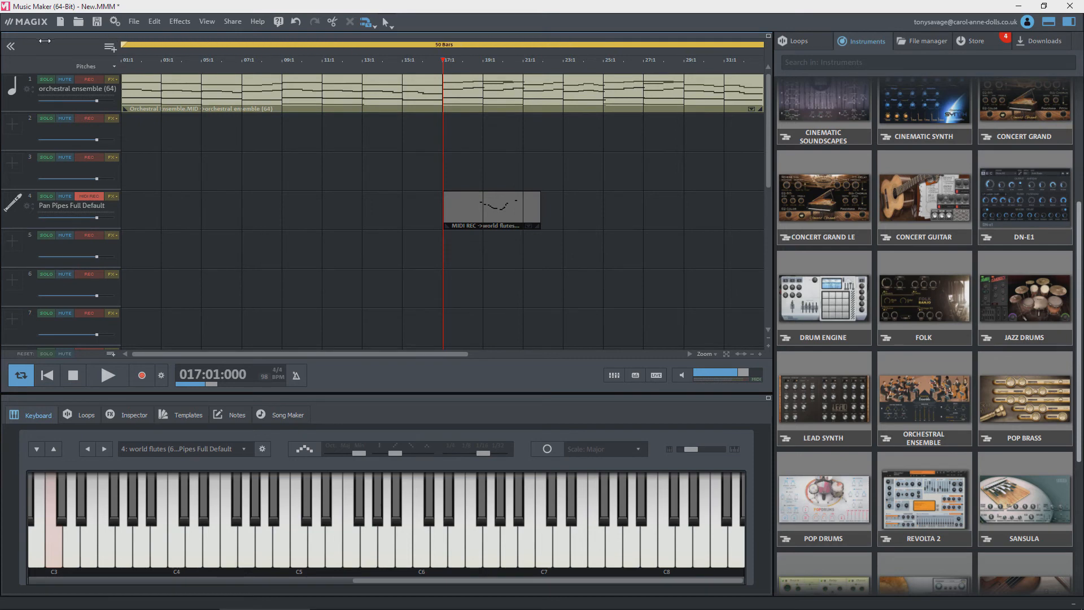
{"action": "left_click", "coordinate": [108, 376]}
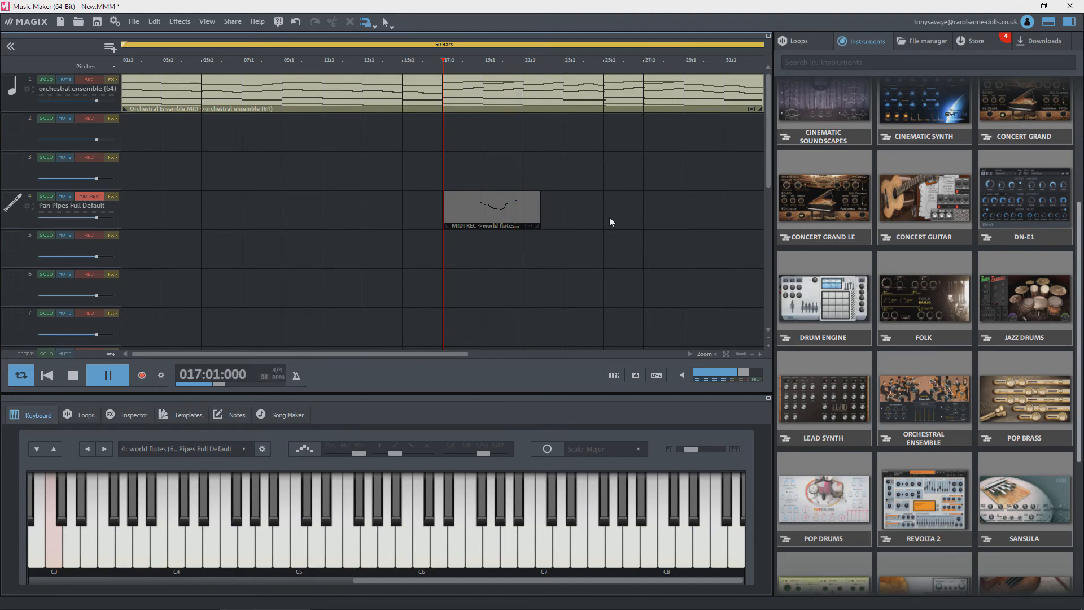
{"action": "left_click", "coordinate": [108, 374]}
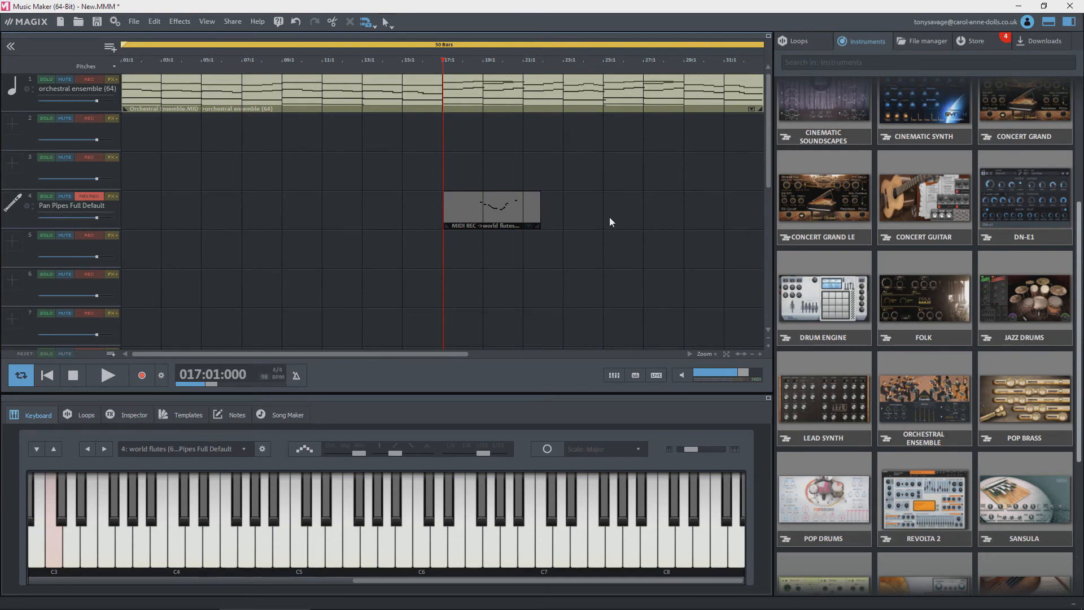
{"action": "mouse_move", "coordinate": [444, 155]}
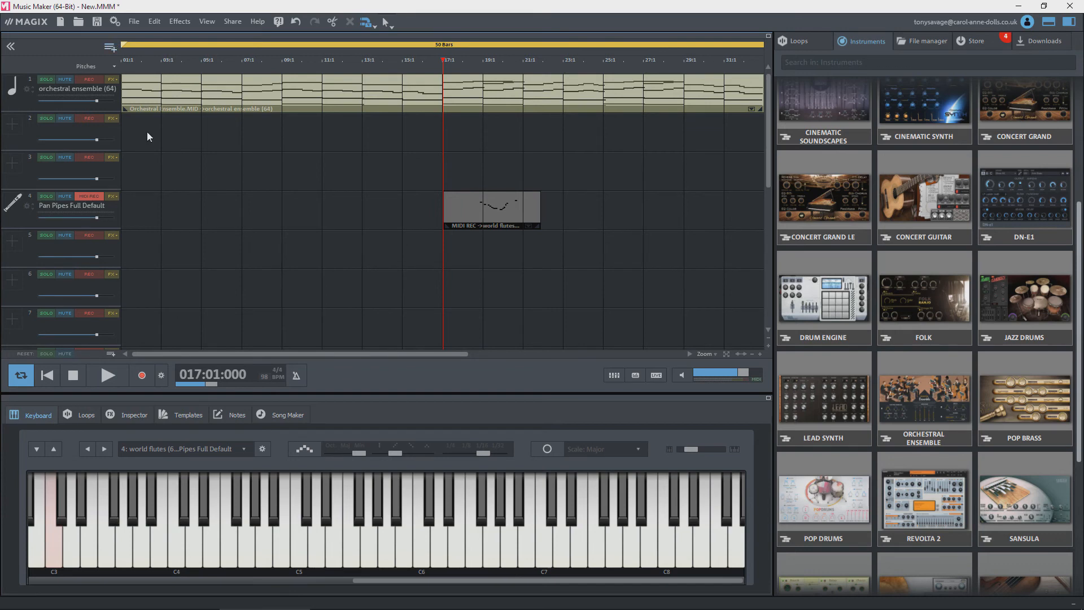
Step: Arm track 6 for recording ahead of the Church Organ Cathedral part
{"action": "left_click", "coordinate": [88, 273]}
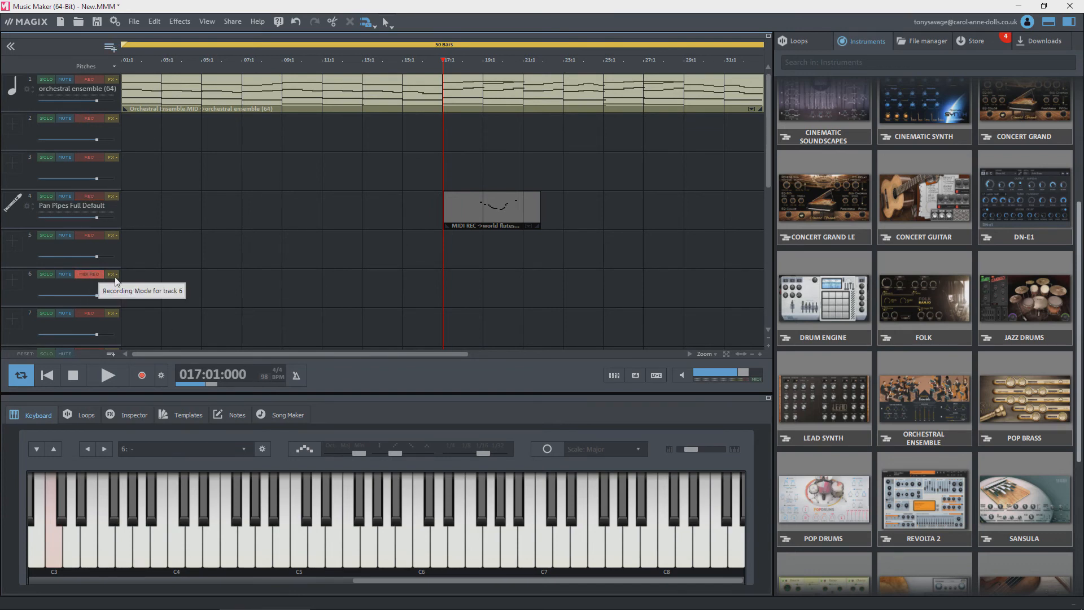
{"action": "mouse_move", "coordinate": [130, 280]}
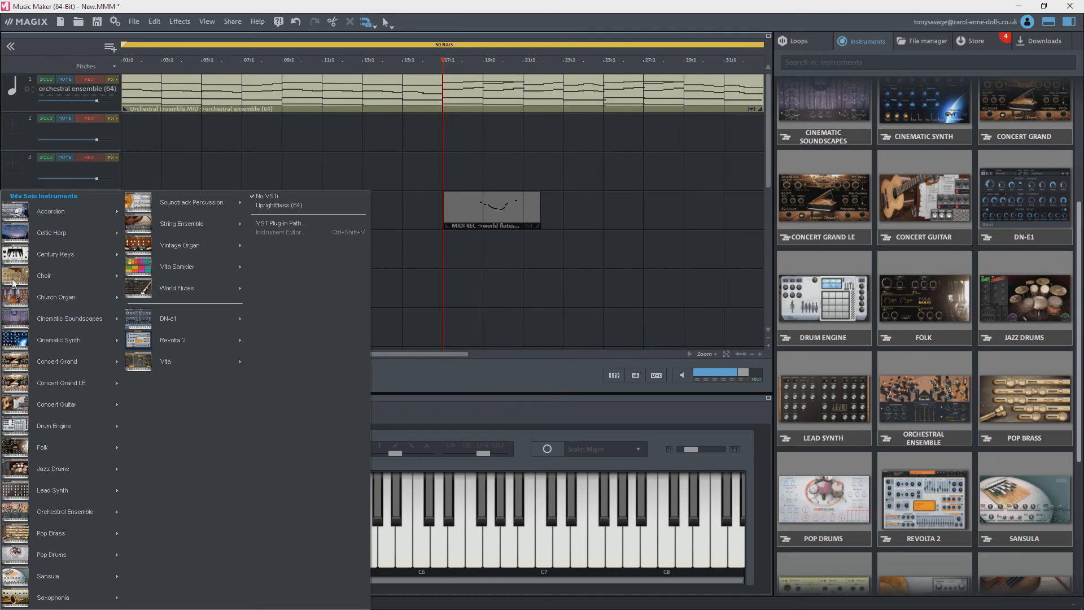
{"action": "mouse_move", "coordinate": [56, 297]}
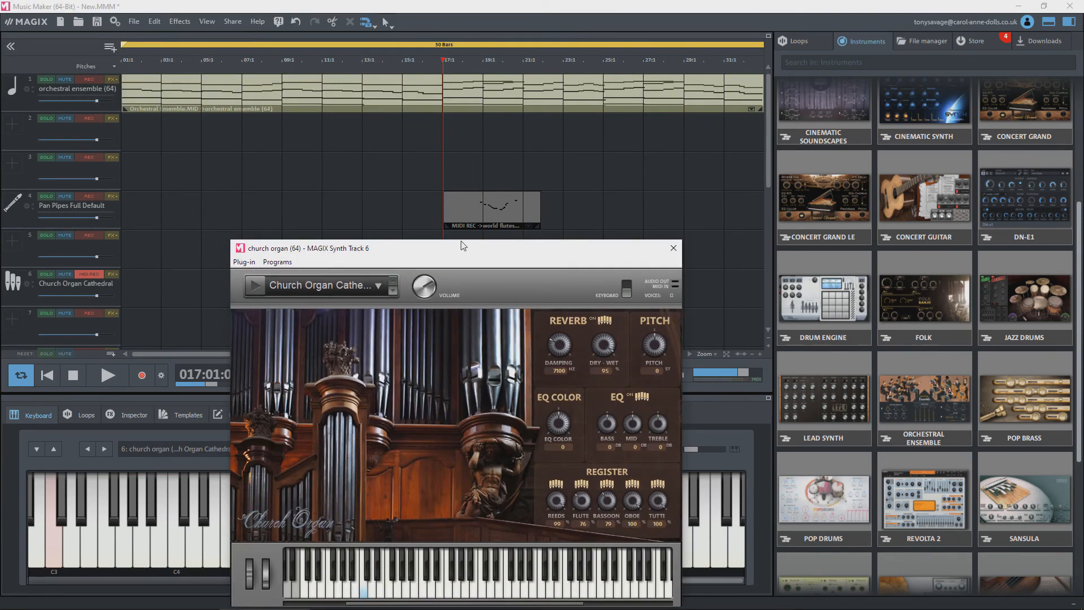
{"action": "mouse_move", "coordinate": [673, 247]}
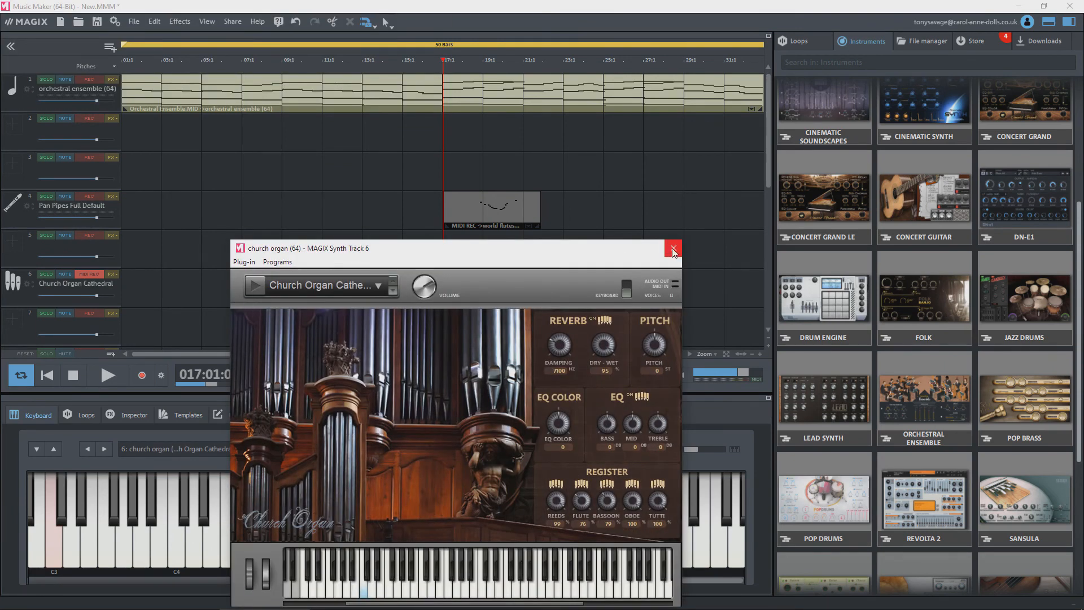
Step: Dismiss the organ plugin window and record the church organ part at the song start on track 6
{"action": "left_click", "coordinate": [672, 247]}
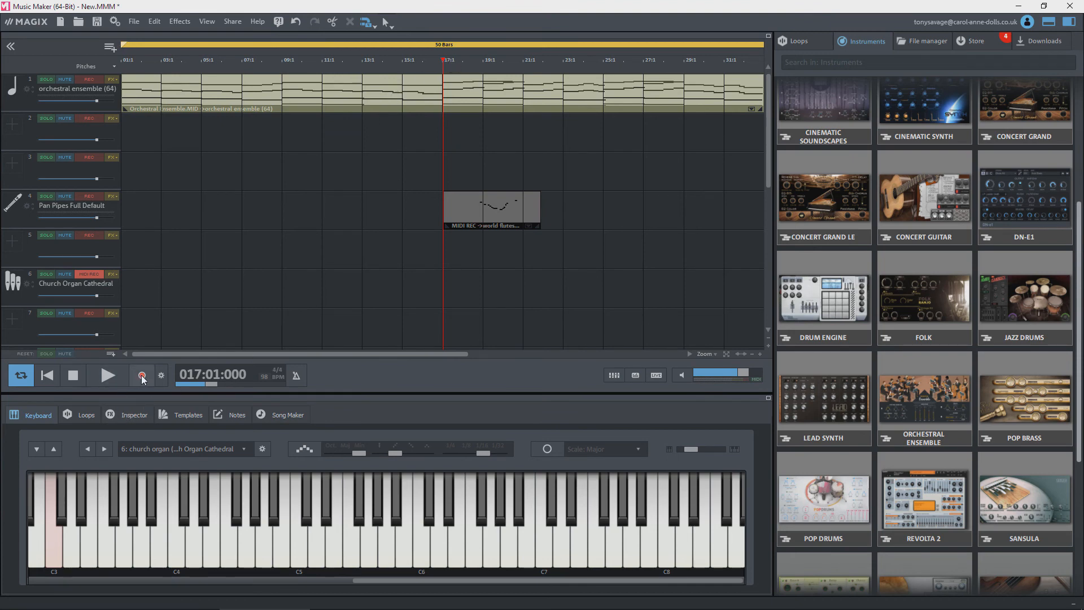
{"action": "left_click", "coordinate": [108, 375]}
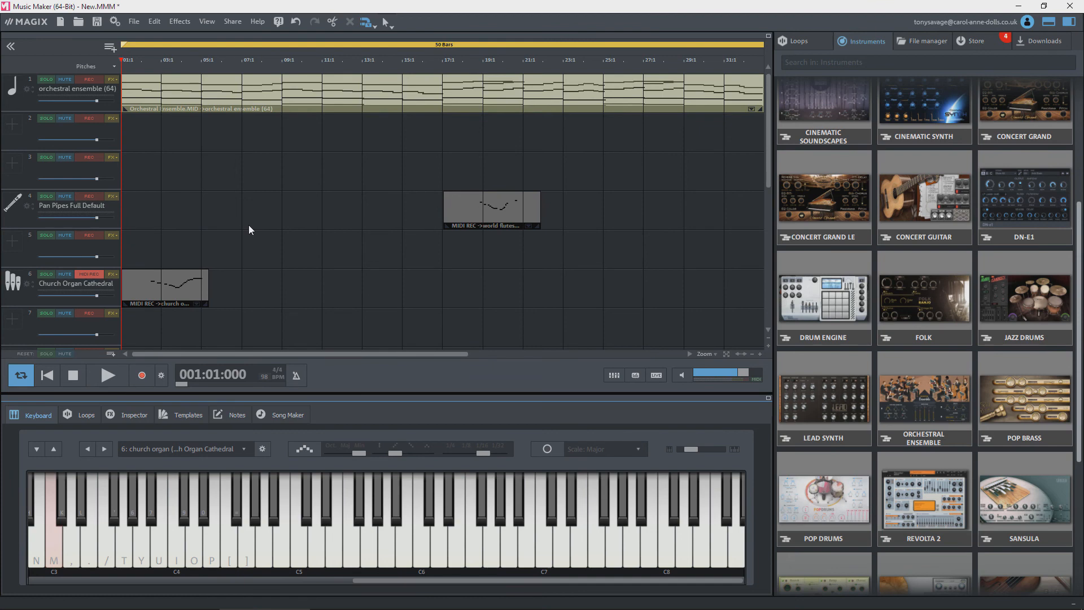
{"action": "mouse_move", "coordinate": [125, 59]}
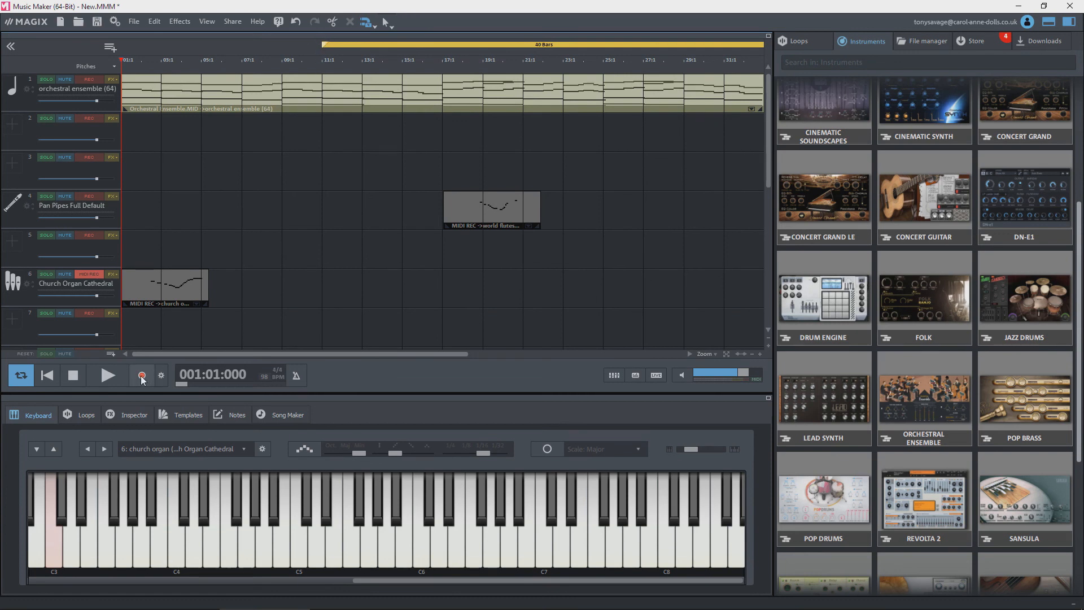
Step: Record a second church organ take on track 6 from bar 11, then stop
{"action": "left_click", "coordinate": [108, 376]}
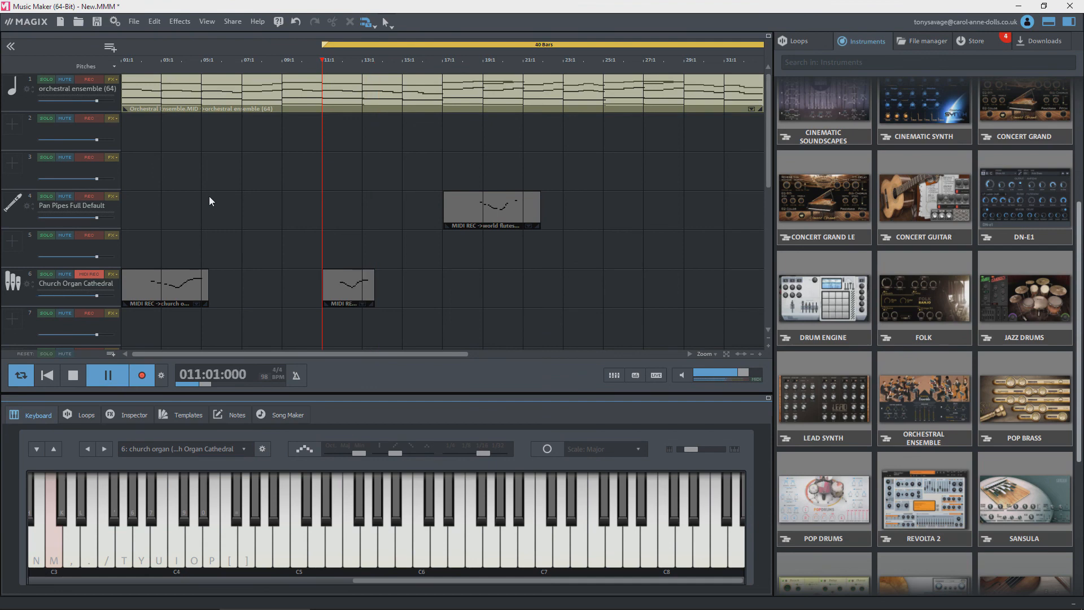
{"action": "left_click", "coordinate": [107, 375]}
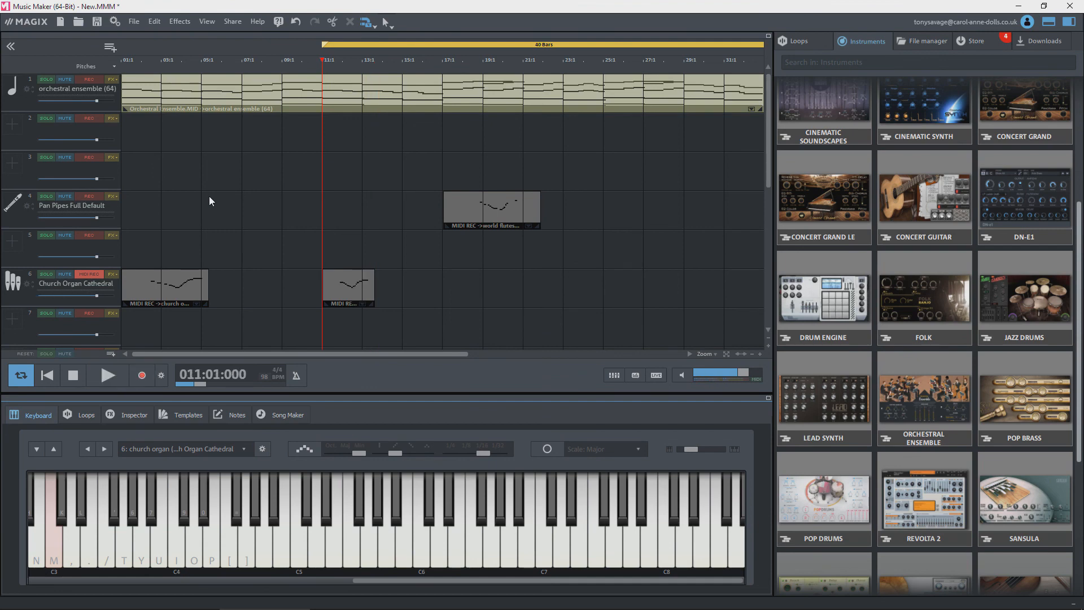
{"action": "mouse_move", "coordinate": [322, 42]}
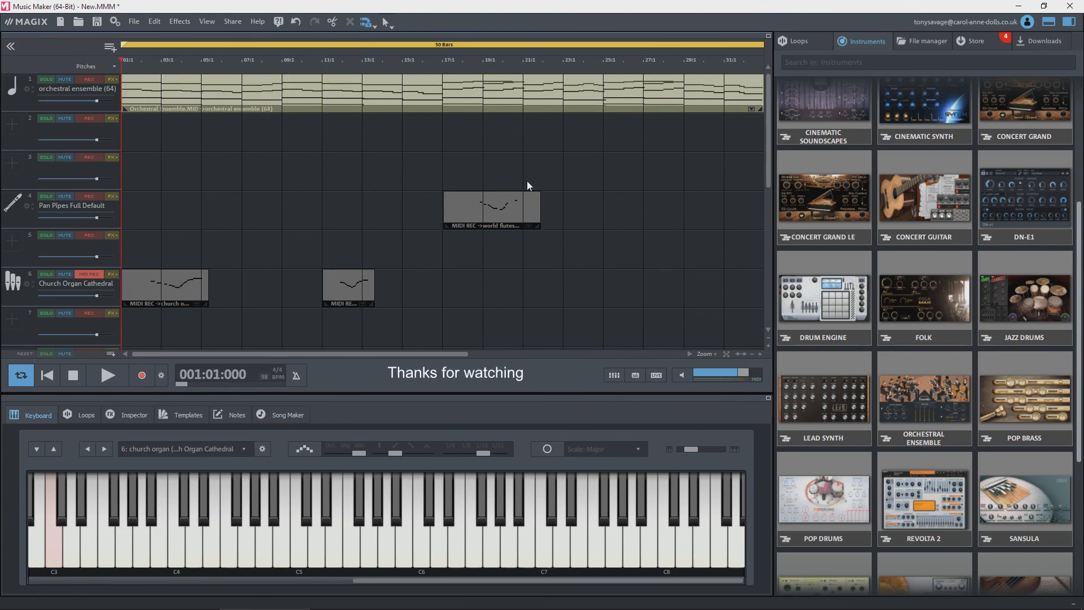
{"action": "mouse_move", "coordinate": [539, 165]}
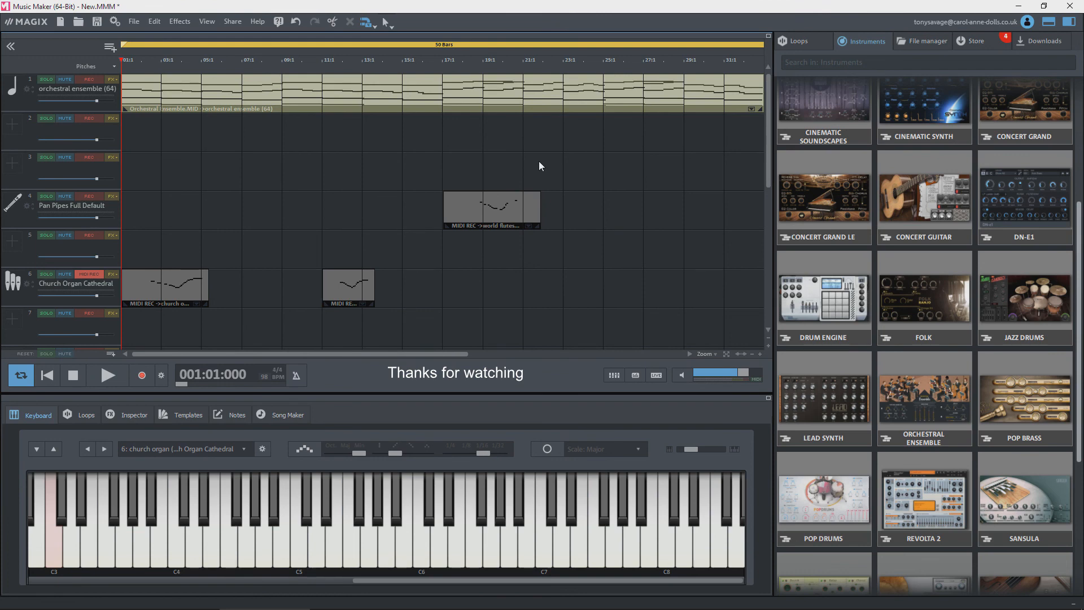